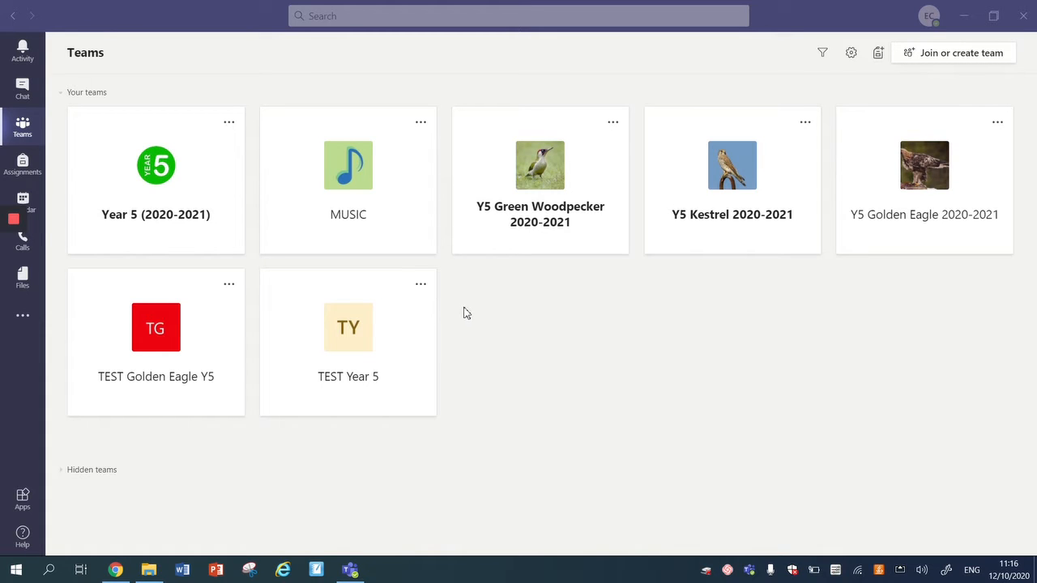
pyautogui.moveTo(376, 467)
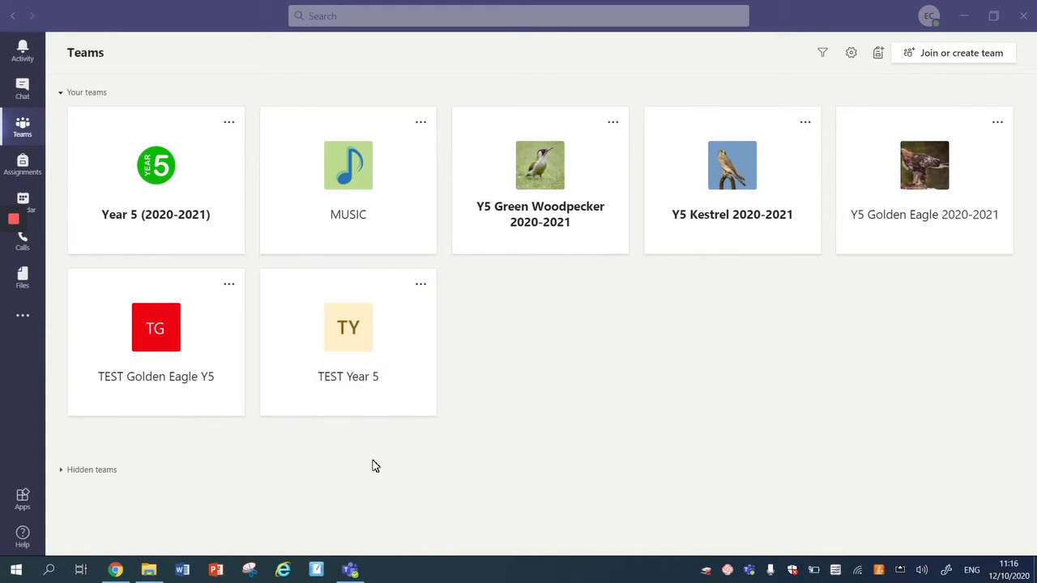
pyautogui.moveTo(364, 338)
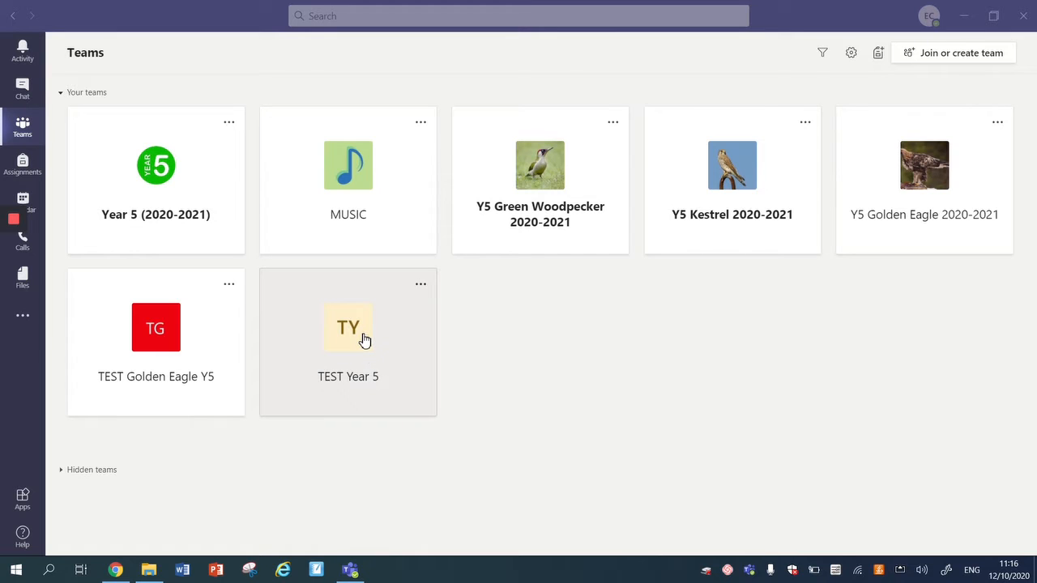
pyautogui.moveTo(23, 171)
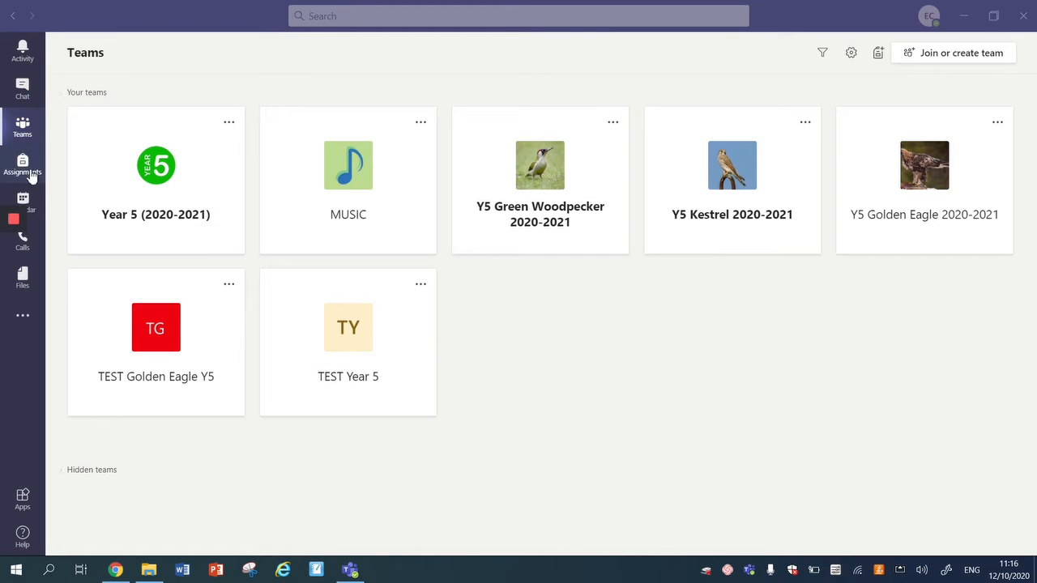
# Step: Navigate from Assignments back to Teams, into TEST Year 5's WB 12th October channel
pyautogui.click(23, 165)
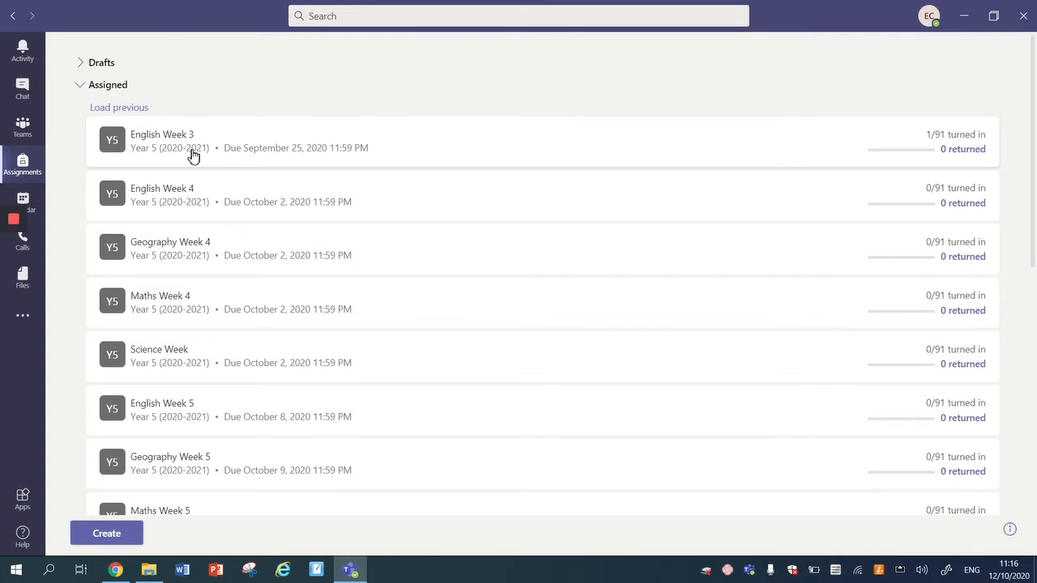
pyautogui.moveTo(52, 160)
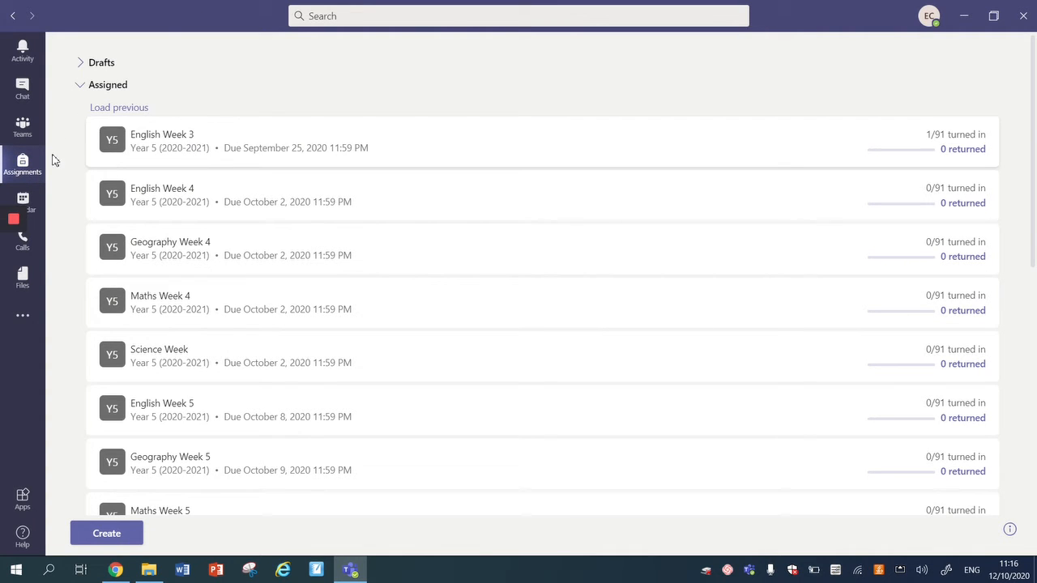
pyautogui.click(23, 126)
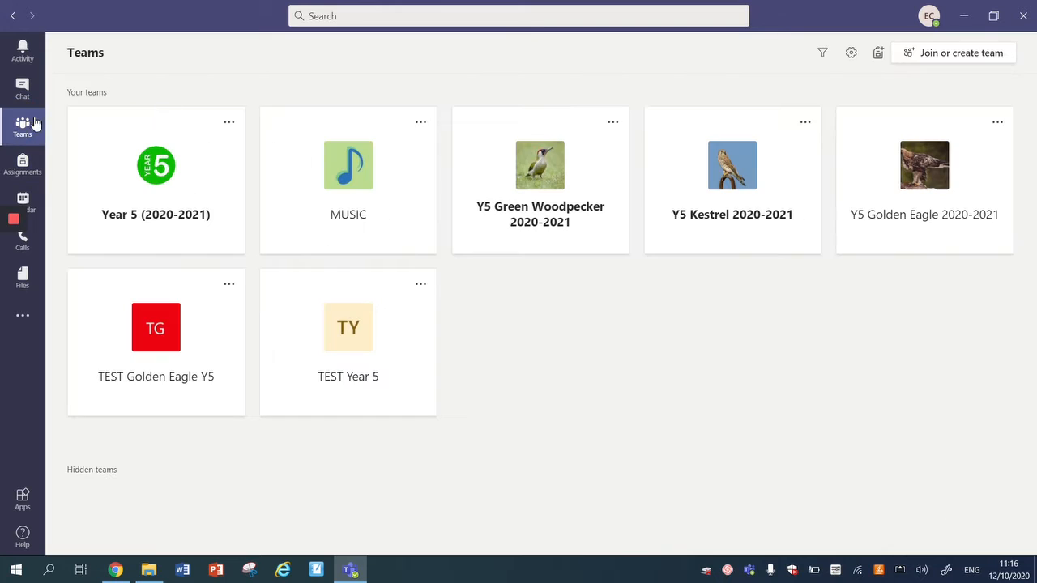
pyautogui.click(346, 327)
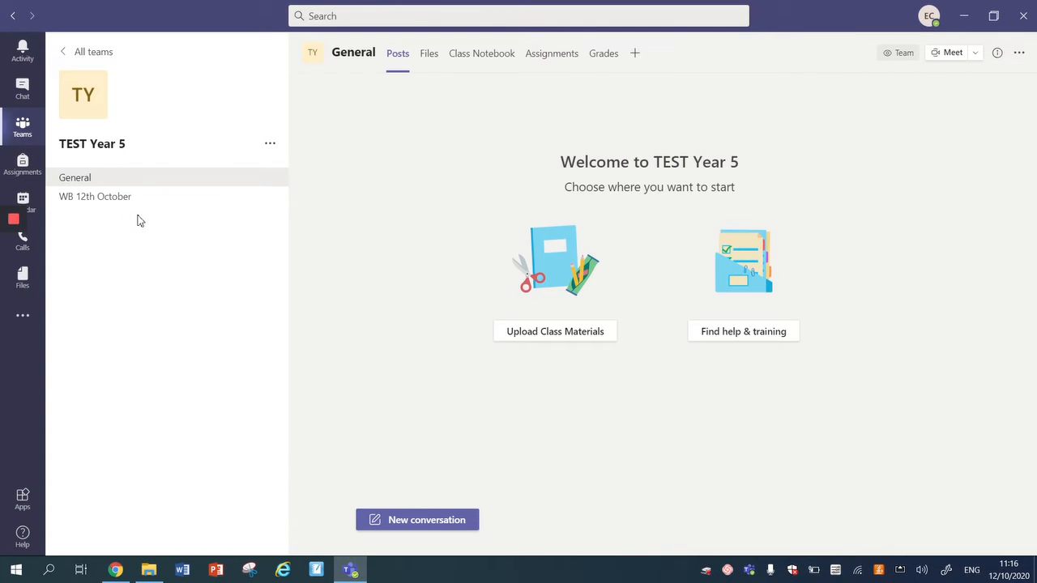
pyautogui.click(94, 196)
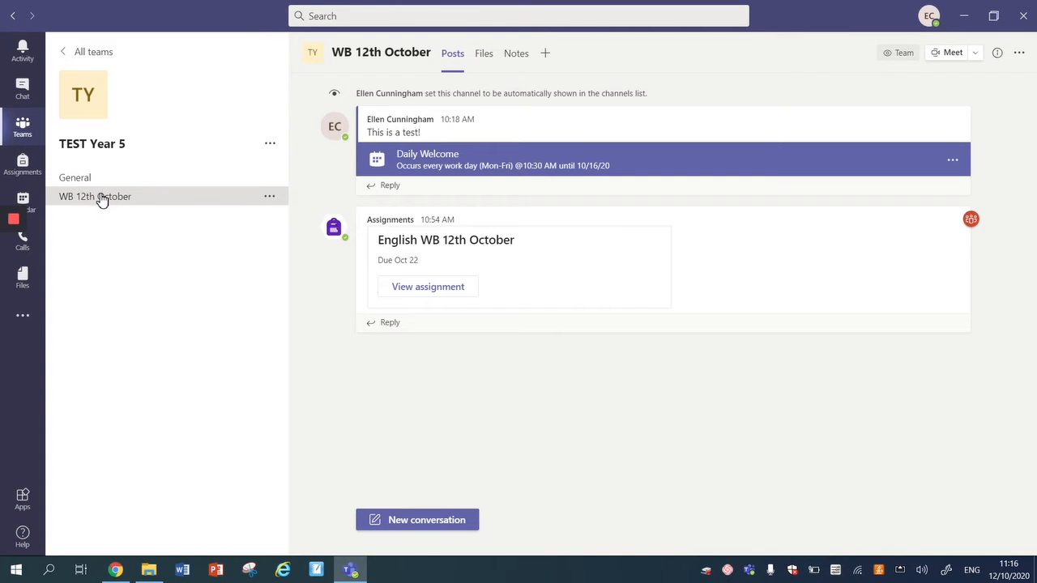
pyautogui.moveTo(74, 177)
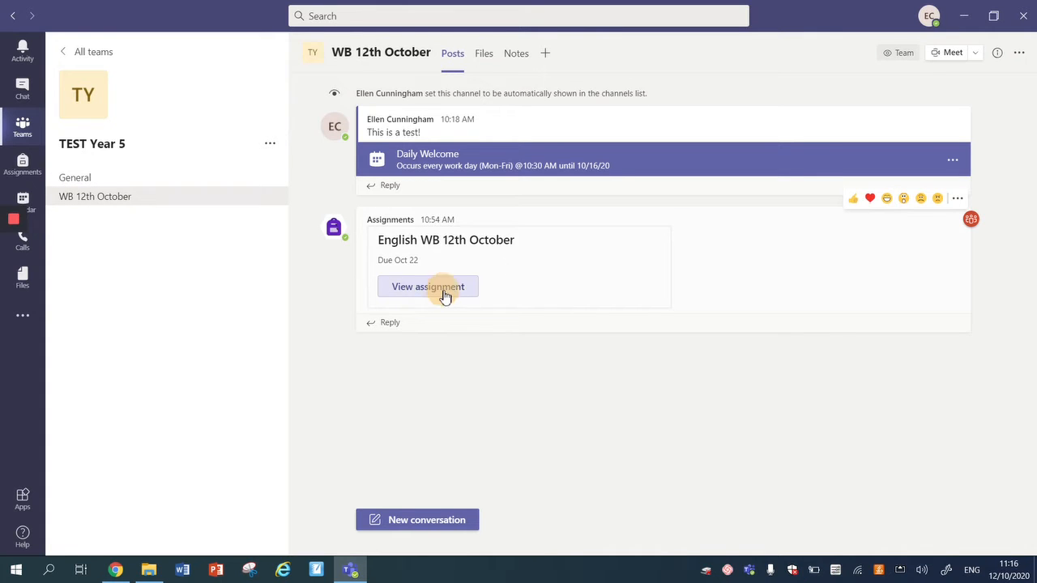
# Step: Edit the English WB 12th October assignment and scroll to its Newspaper report rubric
pyautogui.click(428, 286)
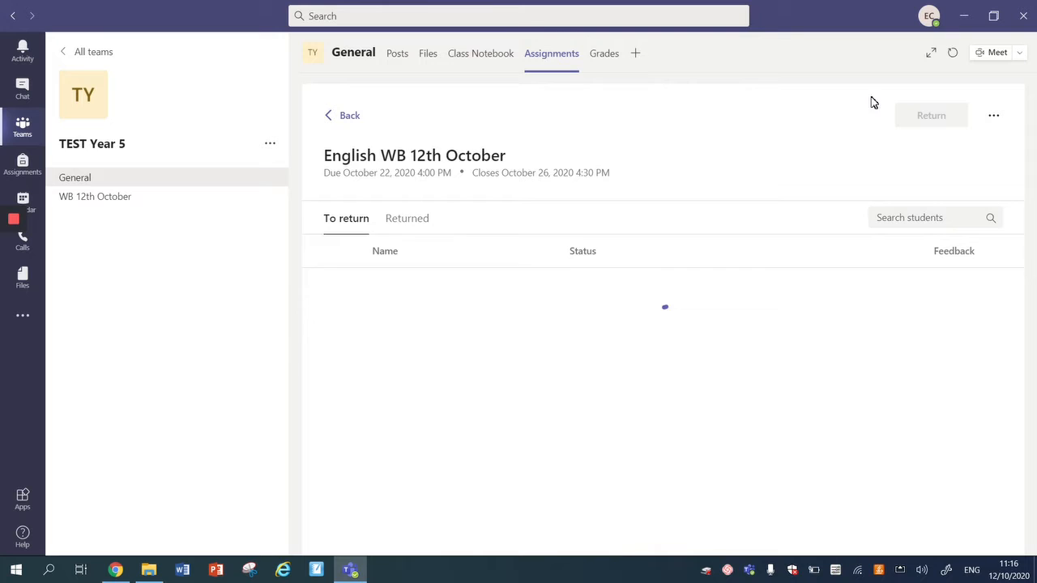
pyautogui.click(993, 115)
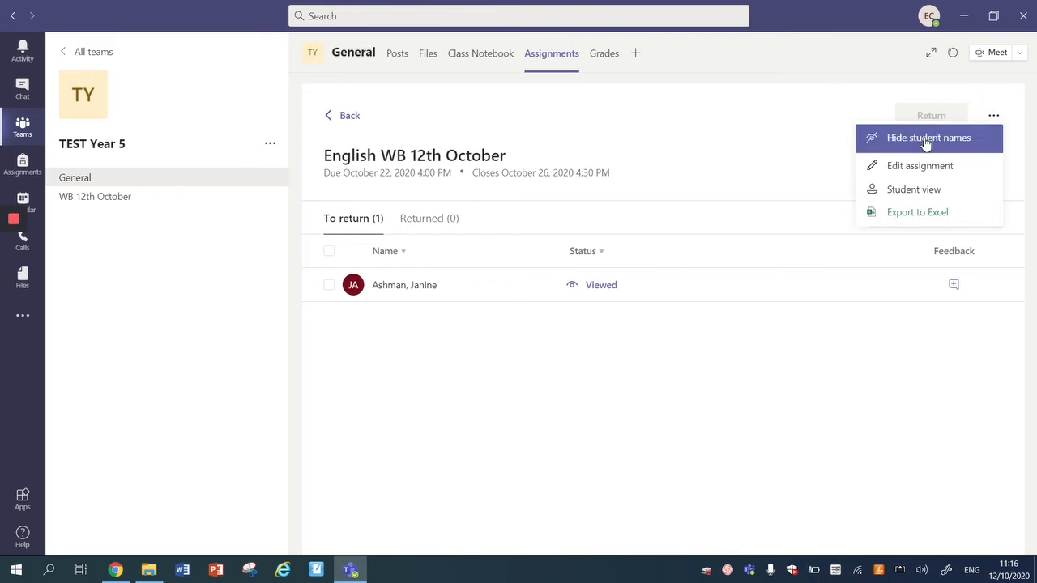
pyautogui.moveTo(920, 165)
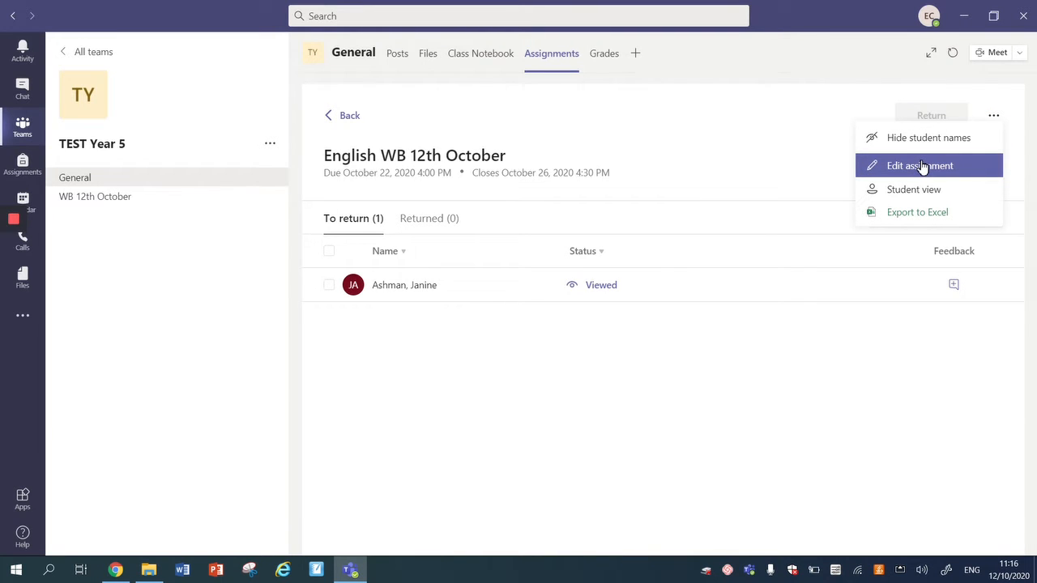
pyautogui.click(920, 165)
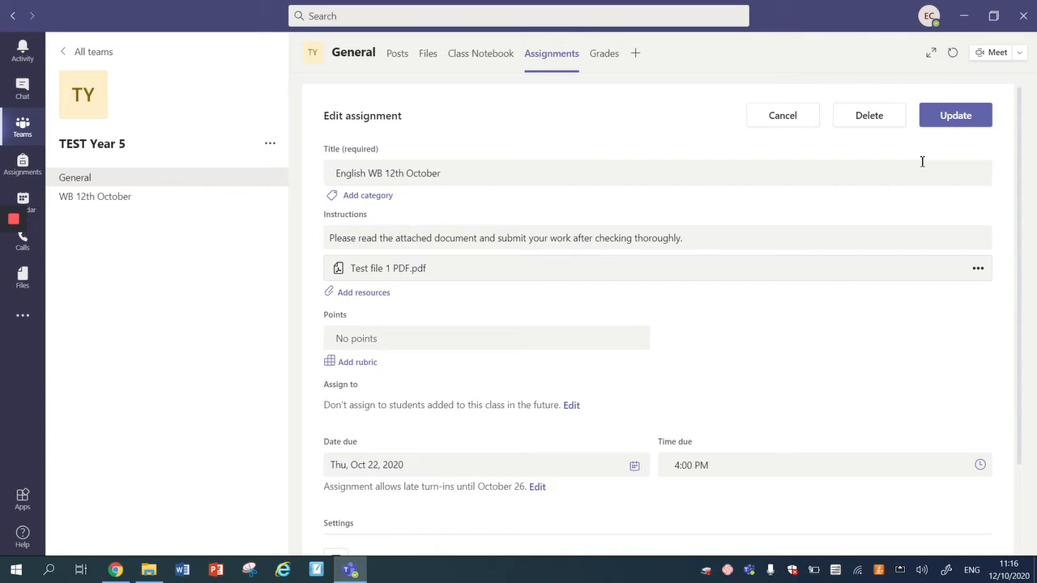
pyautogui.moveTo(626, 153)
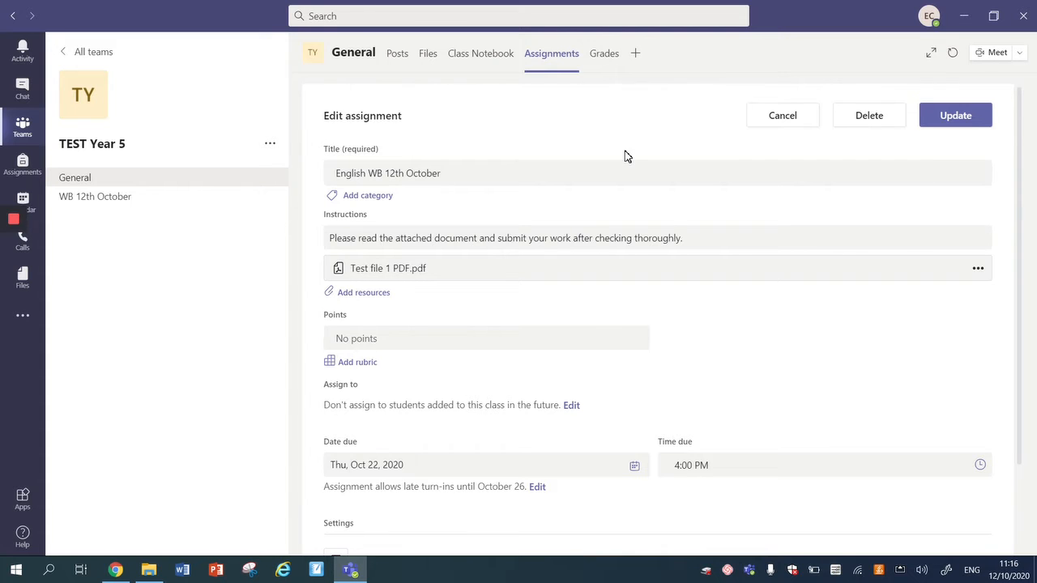
pyautogui.moveTo(570, 264)
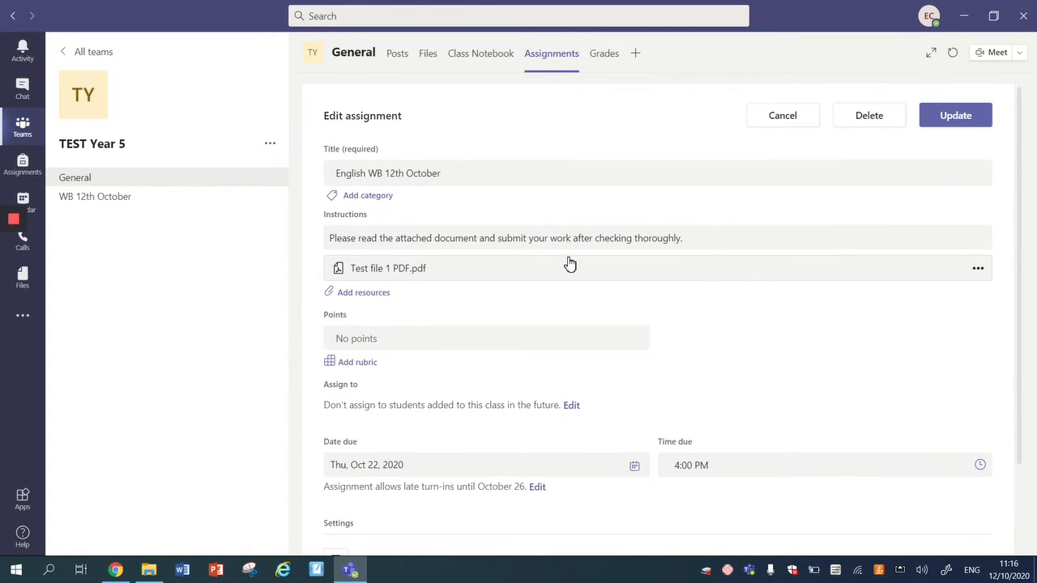
pyautogui.scroll(-3)
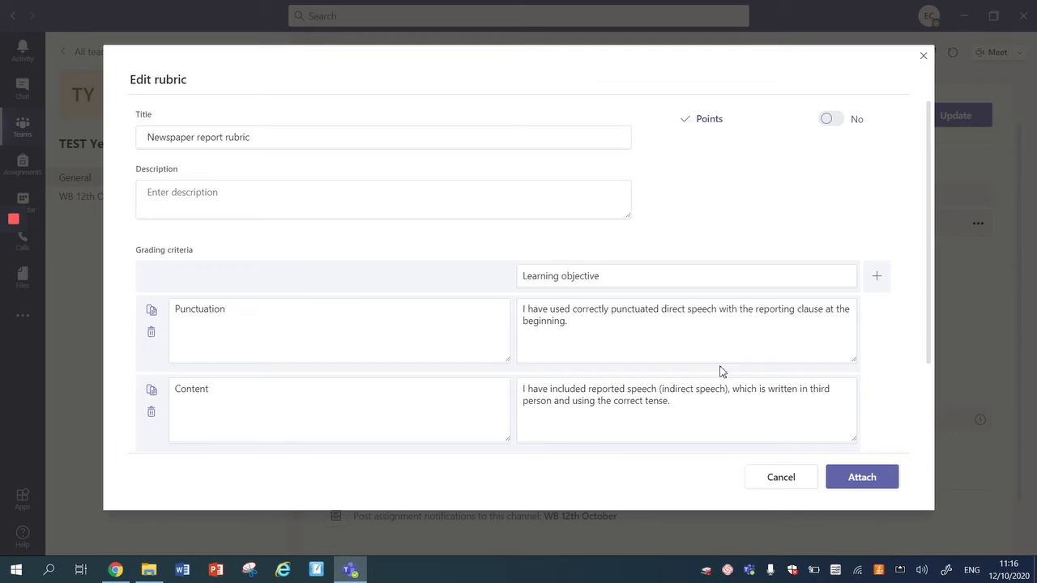
pyautogui.moveTo(781, 476)
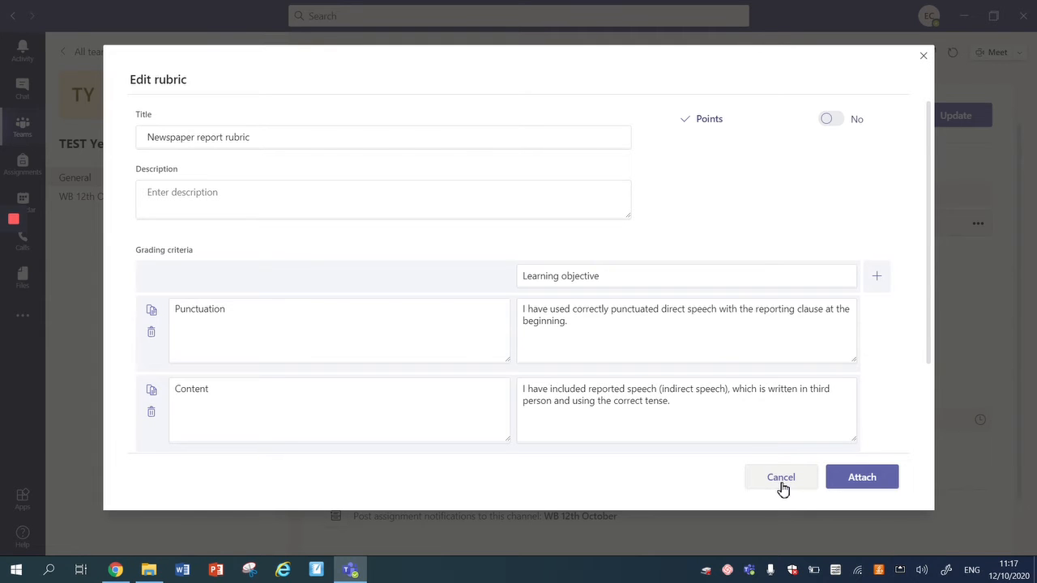
pyautogui.moveTo(791, 480)
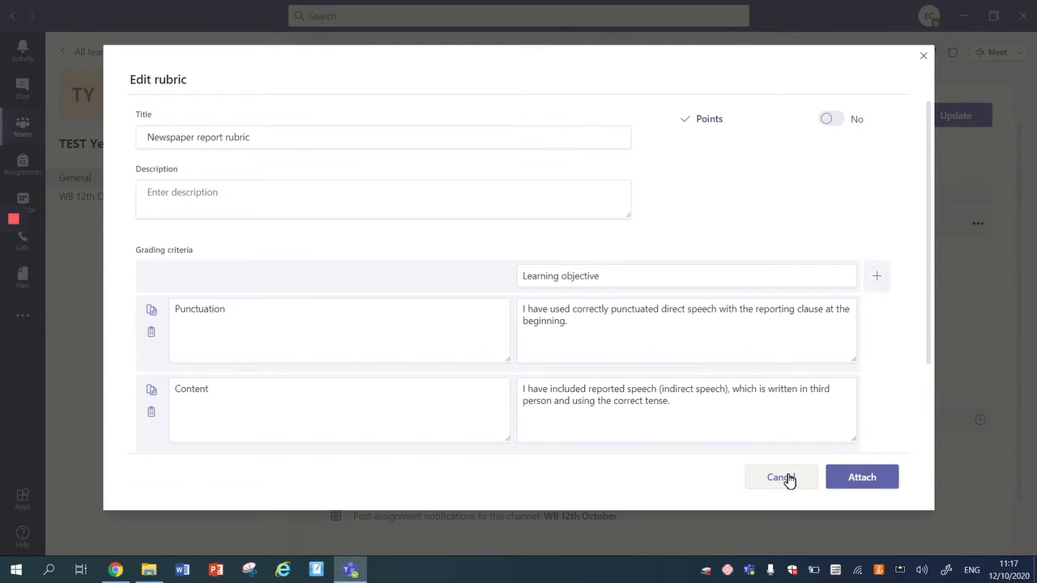
# Step: Cancel the Newspaper report rubric and begin a new rubric titled 'Persuasive Letter Rubric'
pyautogui.click(781, 476)
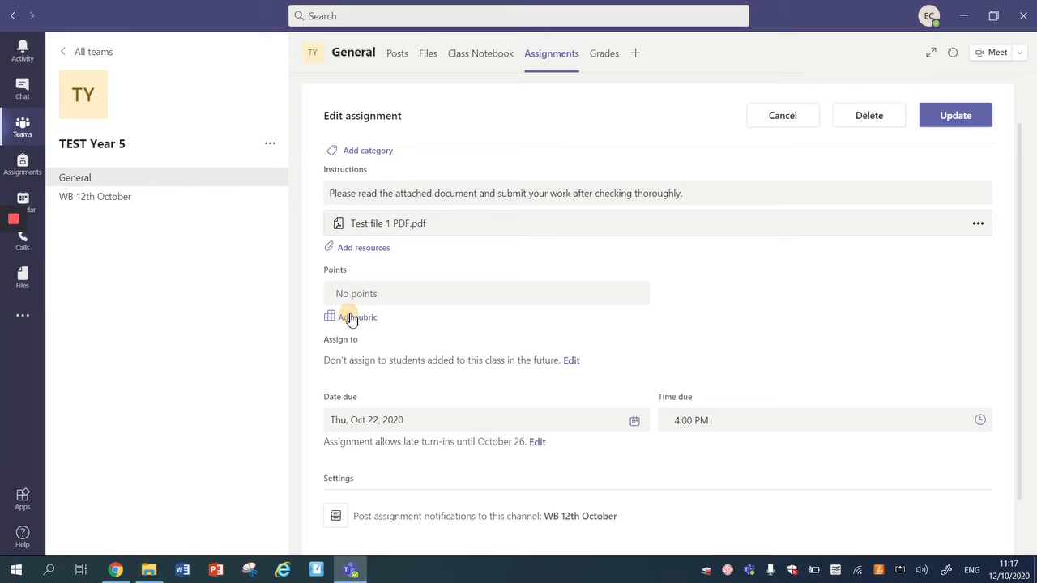
pyautogui.click(351, 316)
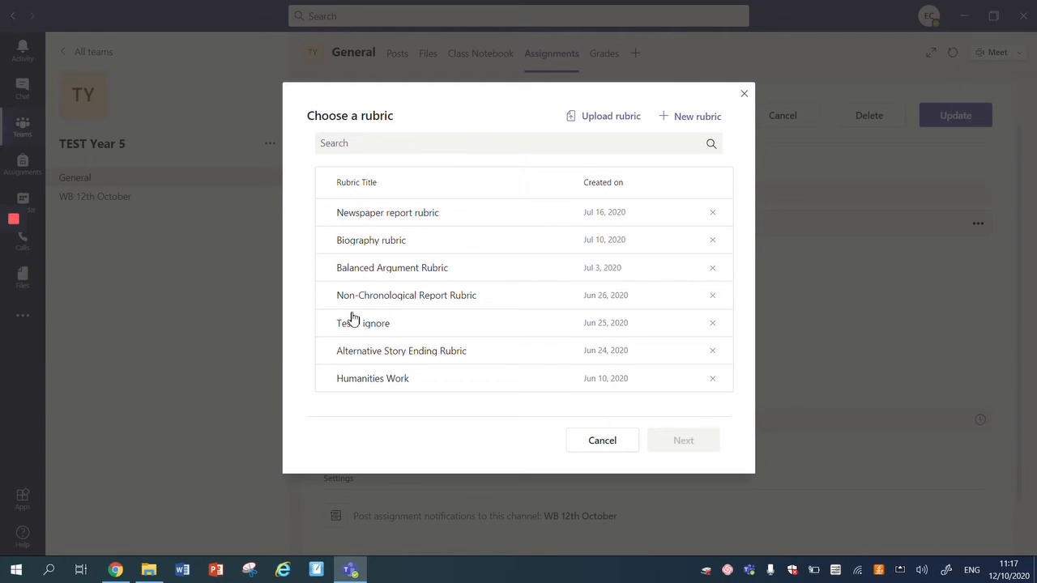
pyautogui.moveTo(694, 117)
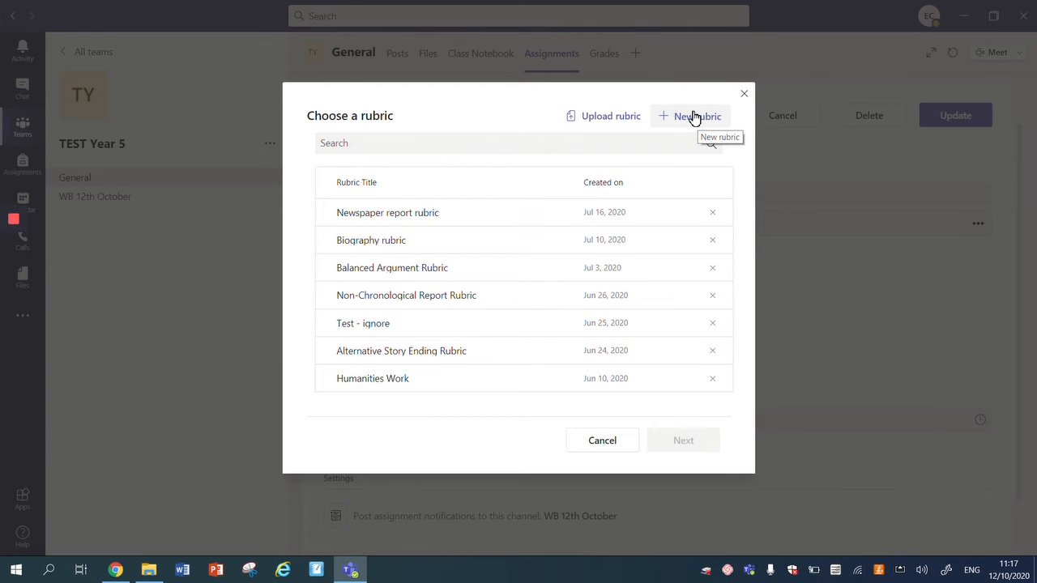
pyautogui.click(698, 116)
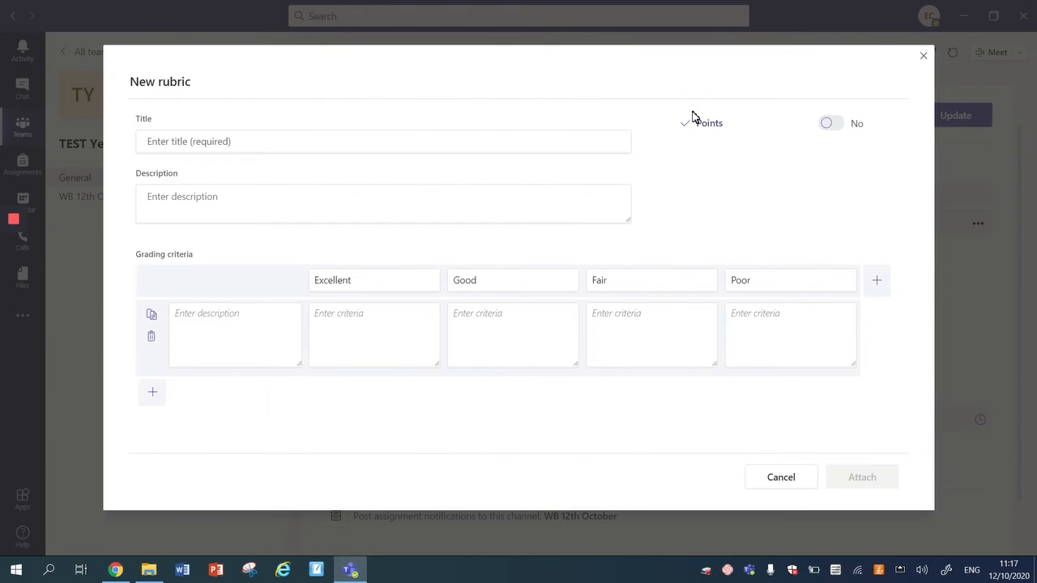
pyautogui.click(382, 141)
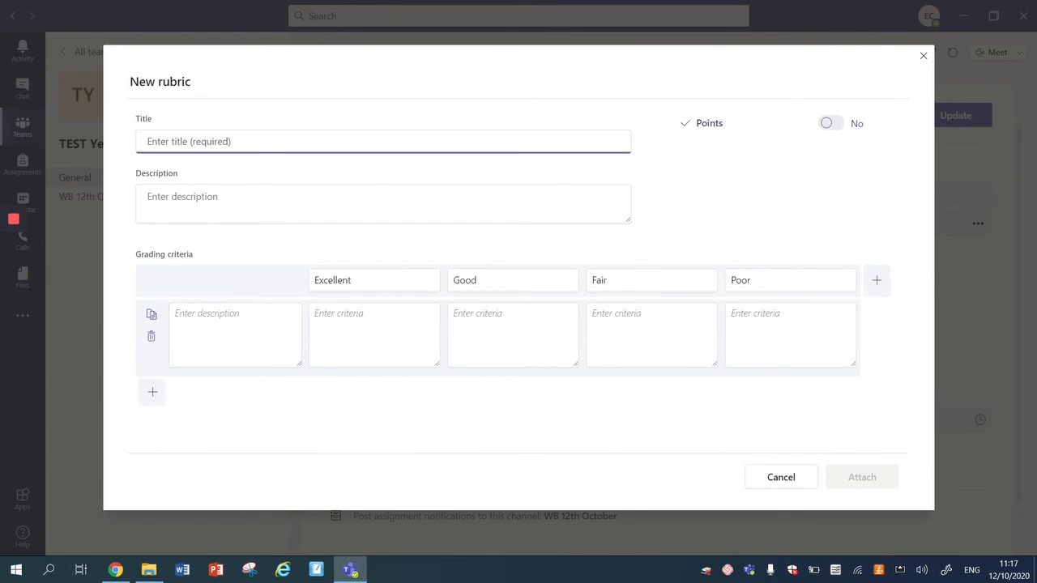
pyautogui.write('Persuasive Letter Rubric')
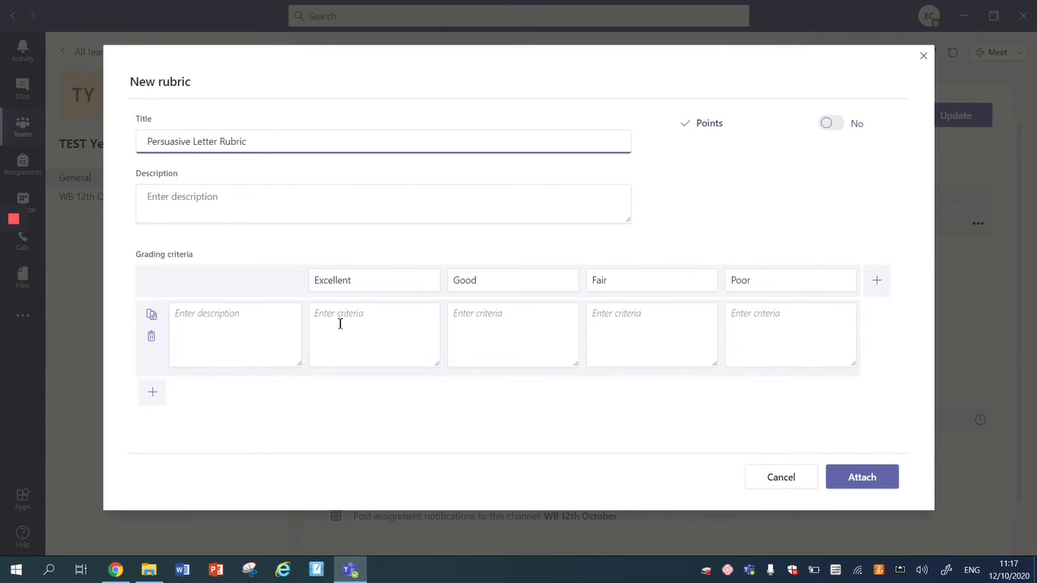
pyautogui.moveTo(447, 343)
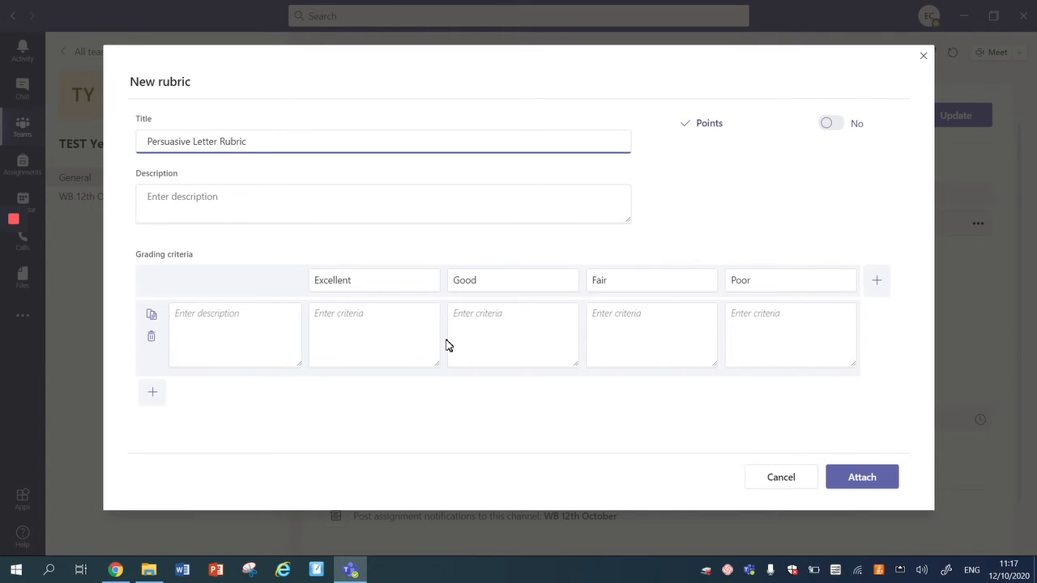
pyautogui.moveTo(72, 417)
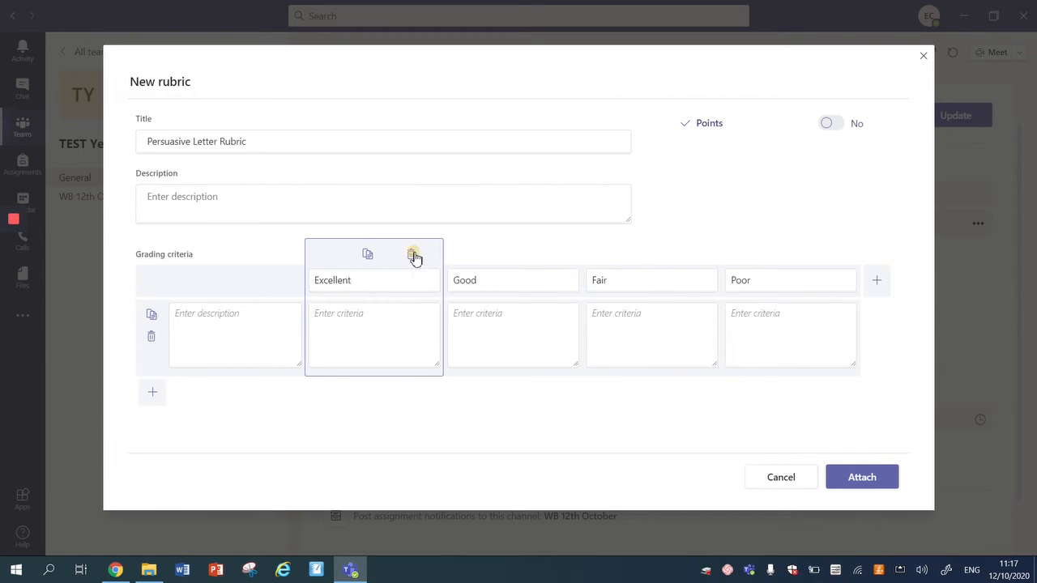
# Step: Remove the extra rating columns and rename the remaining one 'Learning Objective'
pyautogui.click(415, 252)
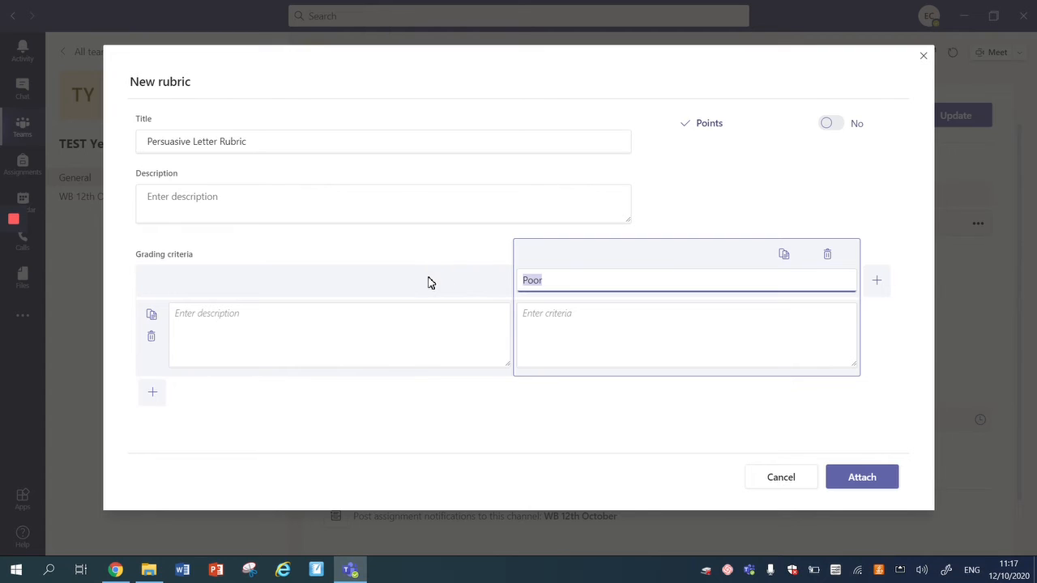
pyautogui.moveTo(771, 272)
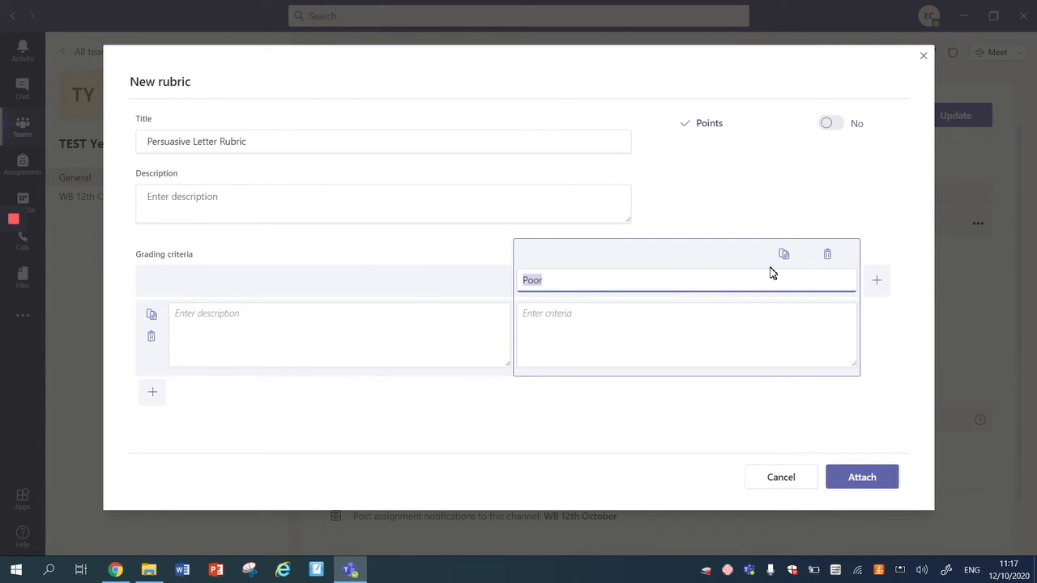
pyautogui.write('L')
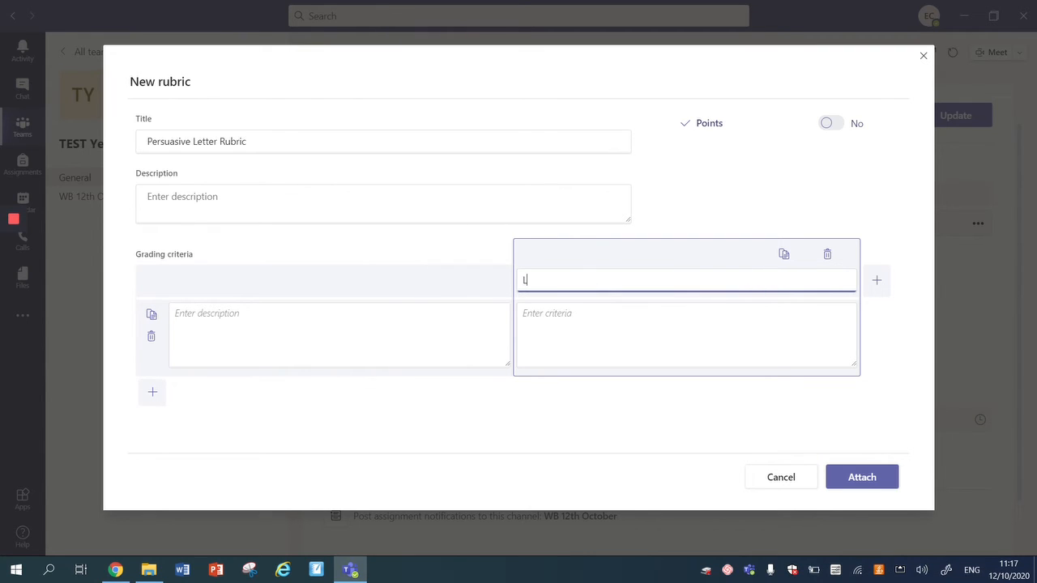
pyautogui.write('earning Objective')
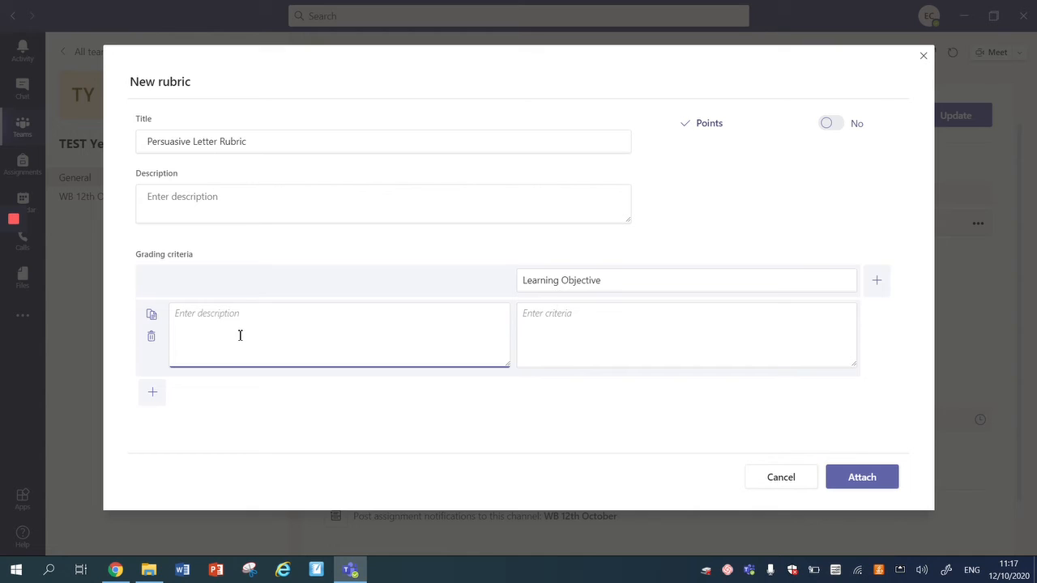
# Step: Add criterion 'Punctuation': 'I can use capital letters and full stops in my writing'
pyautogui.write('Punctuation')
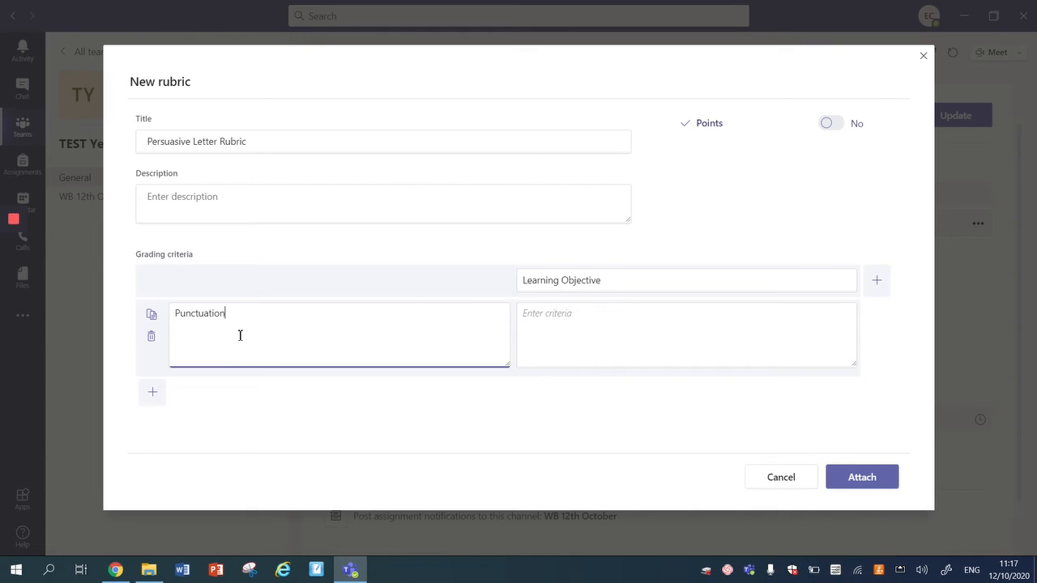
pyautogui.click(686, 334)
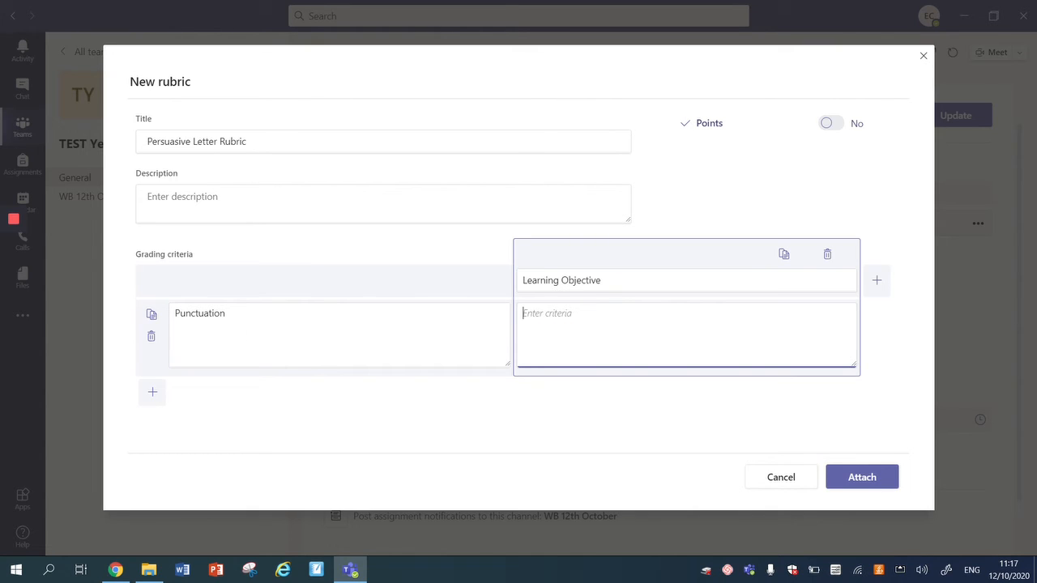
pyautogui.write('I can us')
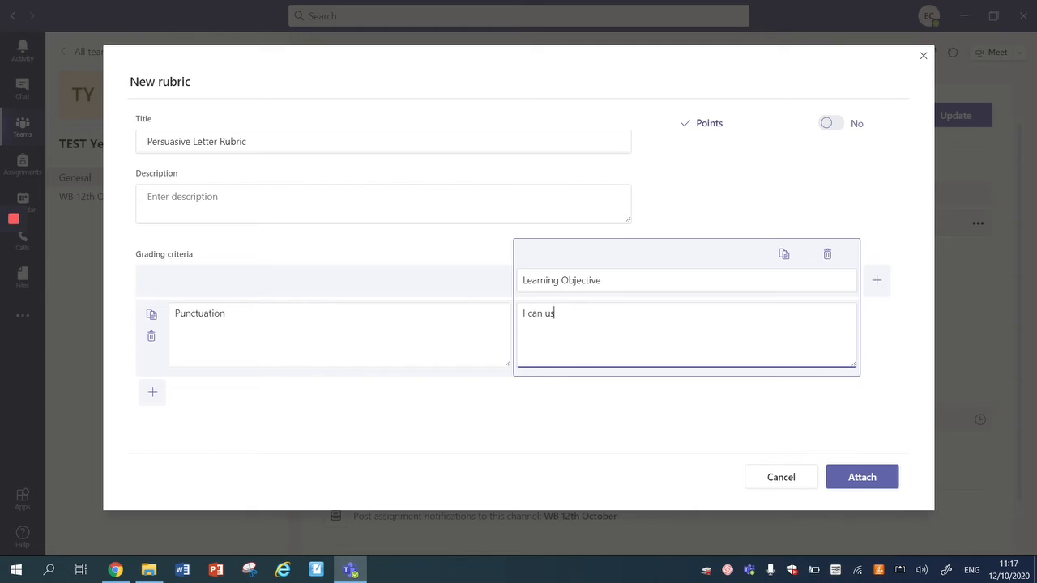
pyautogui.write('e capital letters and full stops in')
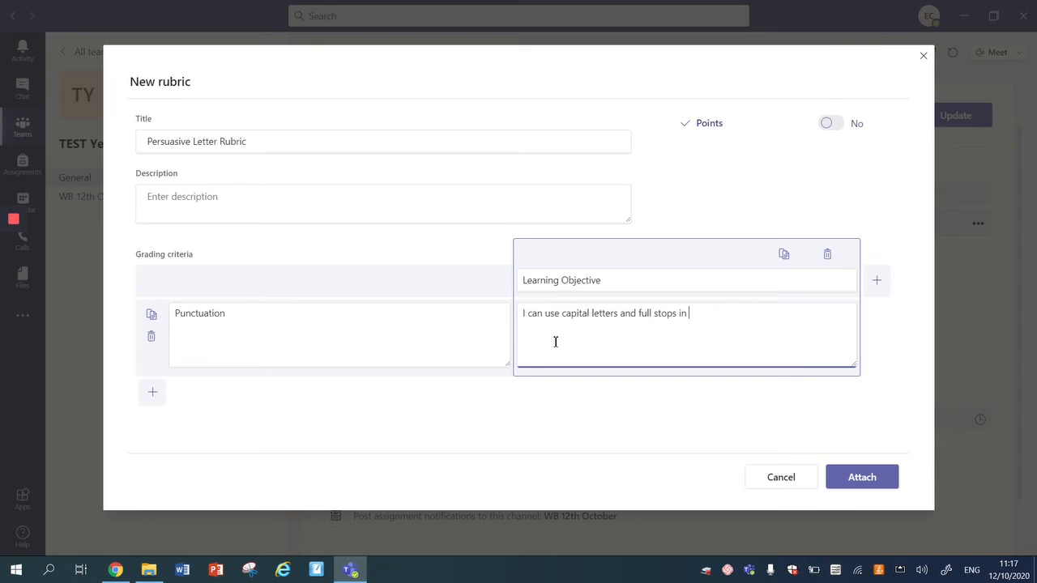
pyautogui.write('my writing')
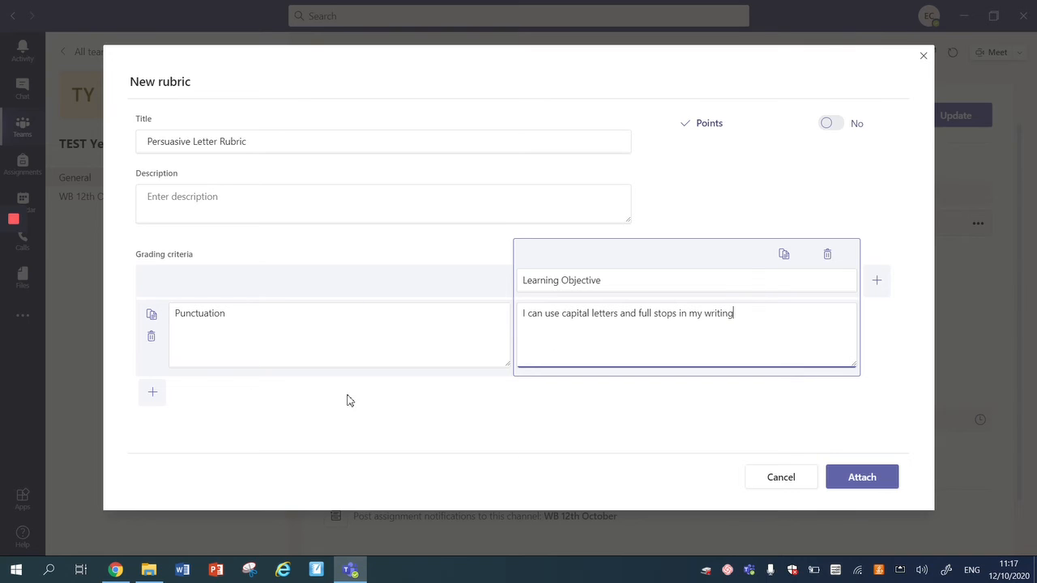
pyautogui.moveTo(316, 344)
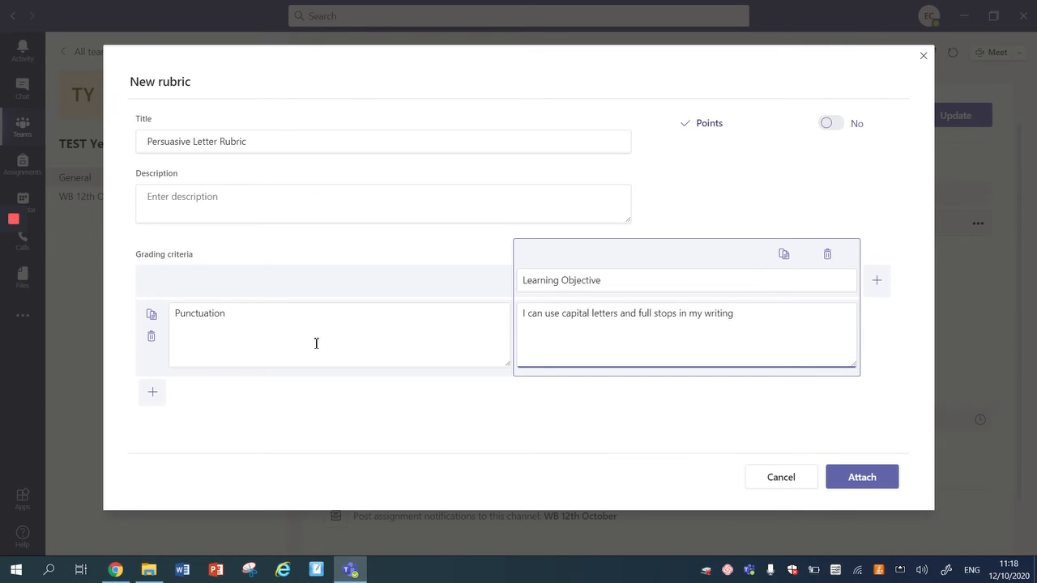
pyautogui.moveTo(189, 387)
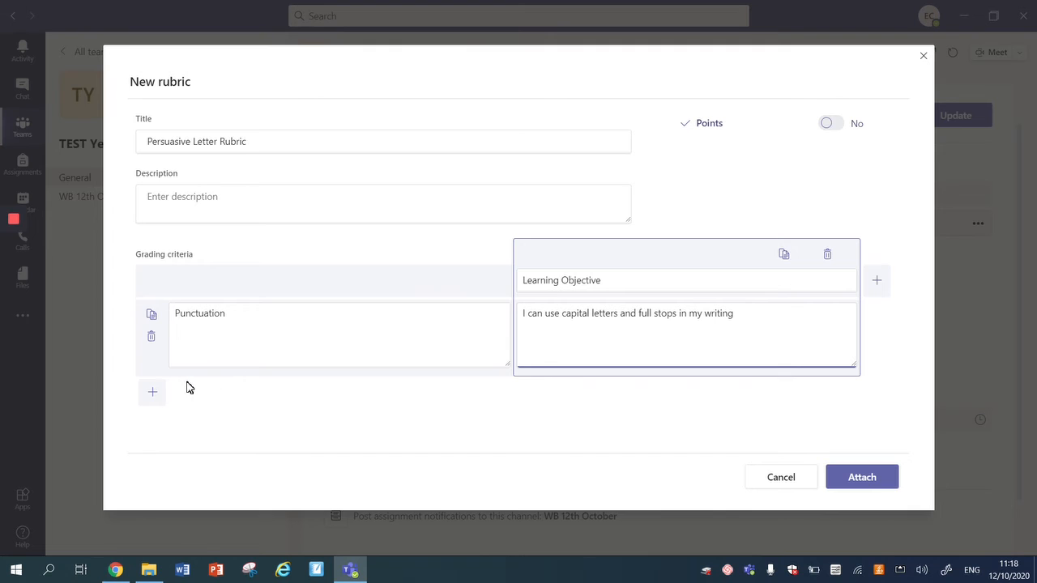
pyautogui.moveTo(152, 392)
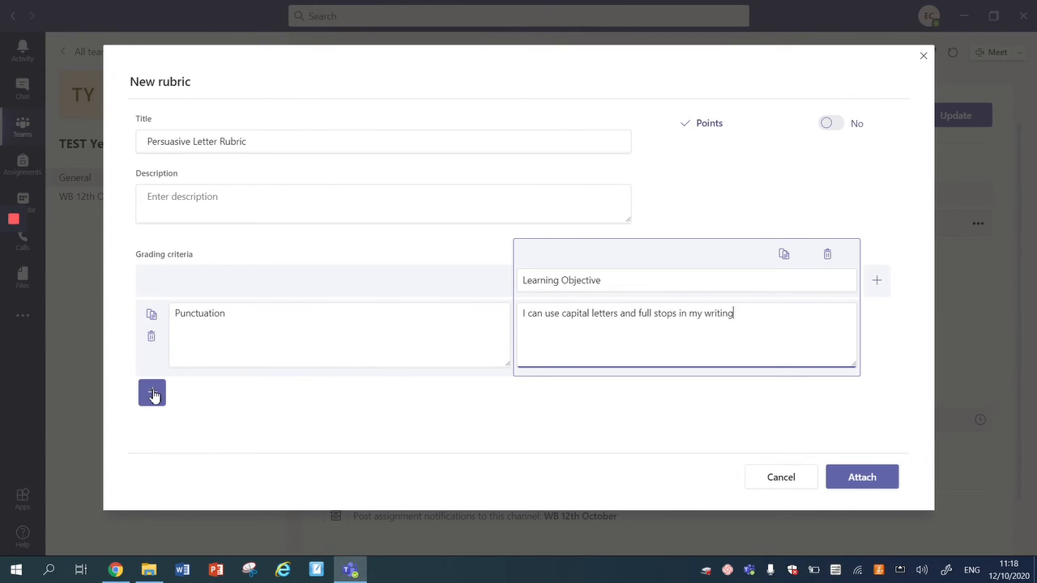
# Step: Add a 'Vocabulary' criterion with a modal verbs learning objective
pyautogui.click(152, 393)
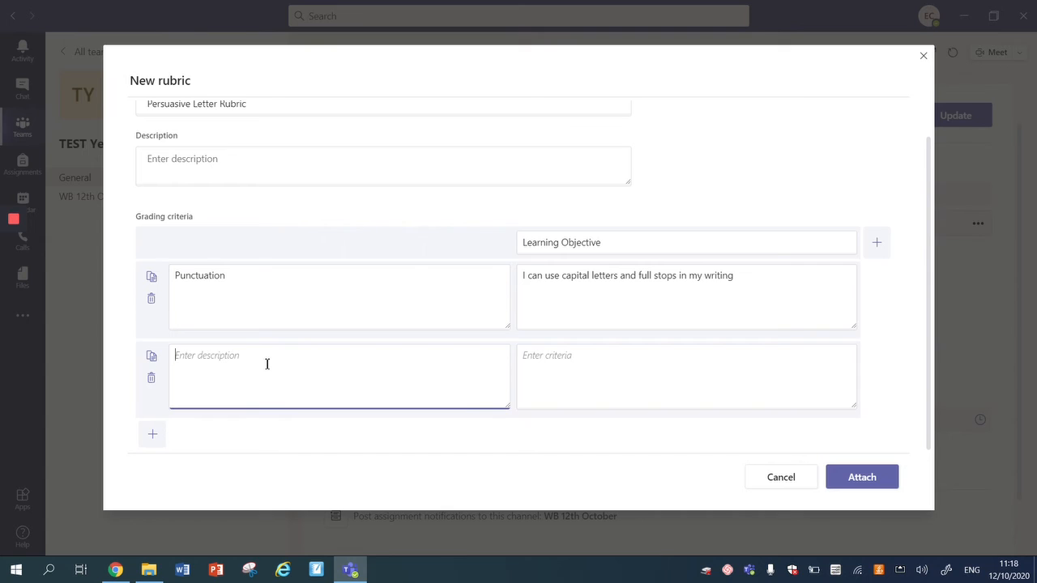
pyautogui.write('Vocabulary')
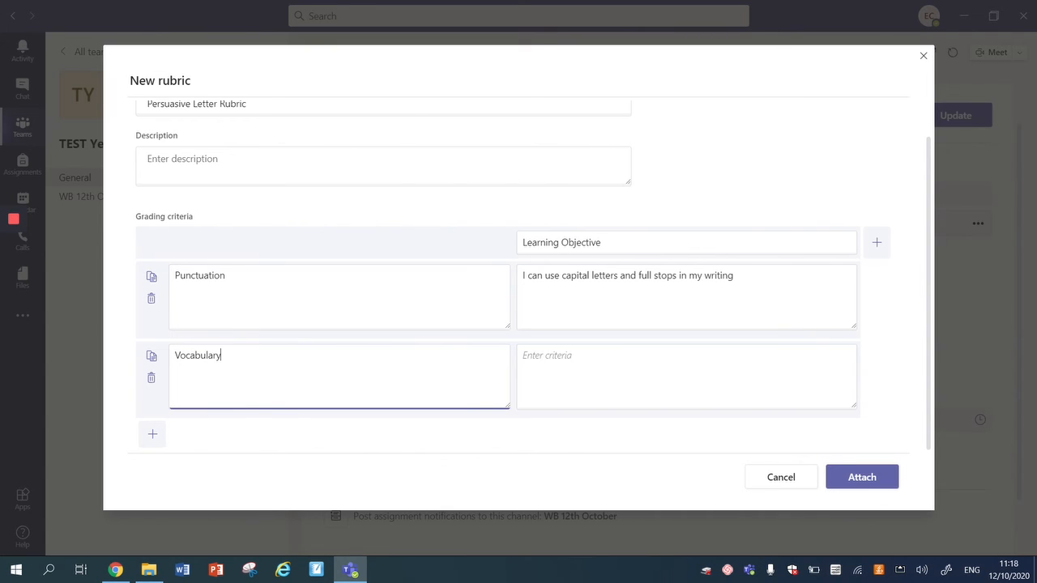
pyautogui.write('I can use a range of mo')
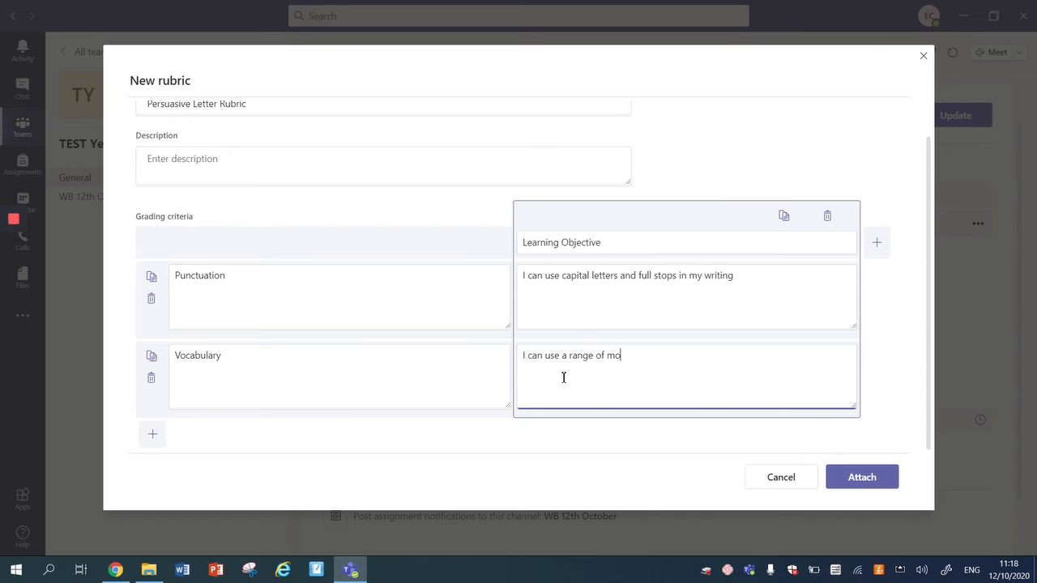
pyautogui.write('dal verbs')
pyautogui.write('Ed')
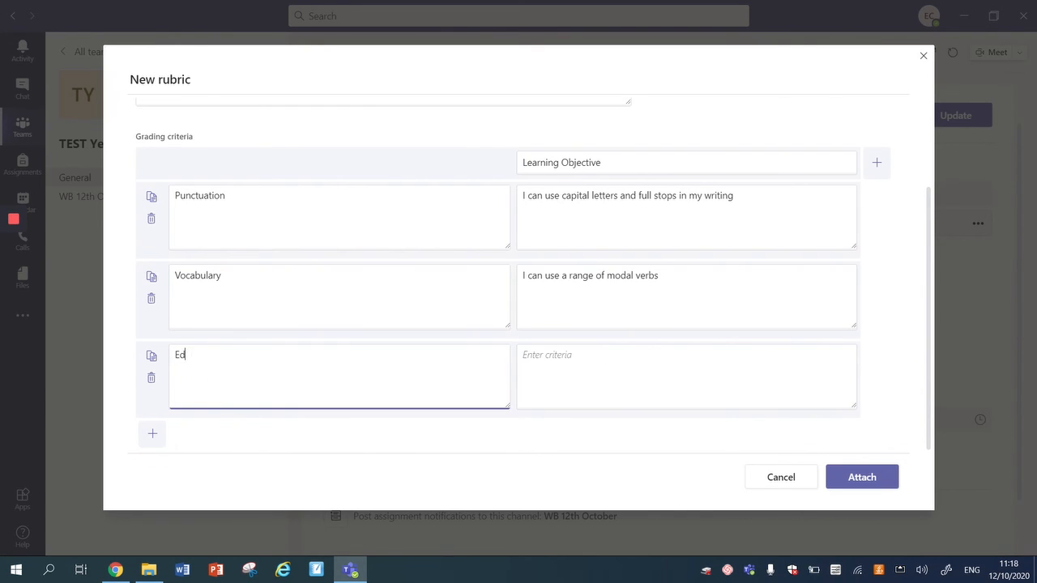
# Step: Add an 'Editing' criterion: 'I can edit my work and make appropriate improvements'
pyautogui.write('I va')
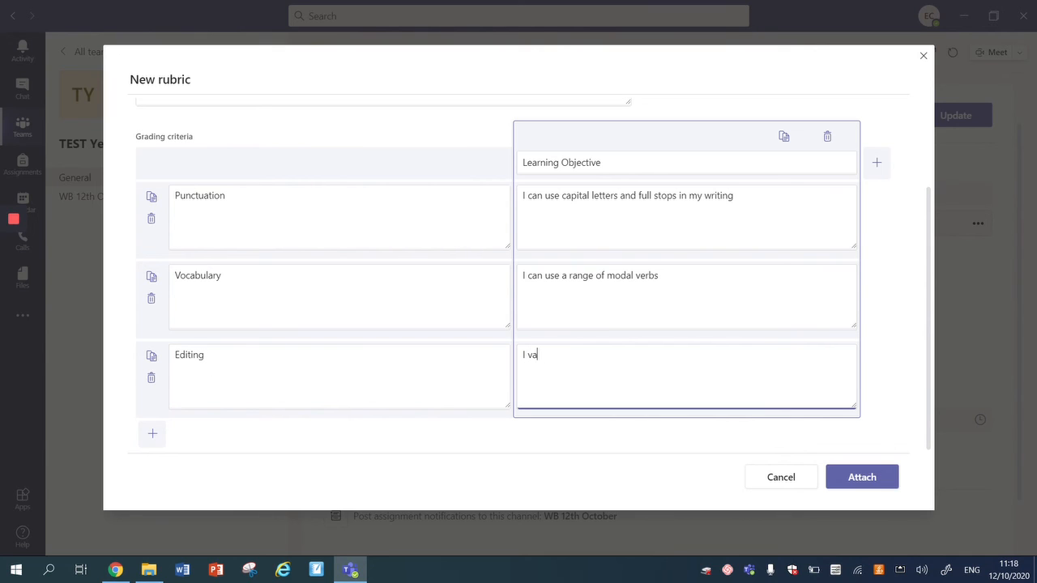
pyautogui.write('I can edit my')
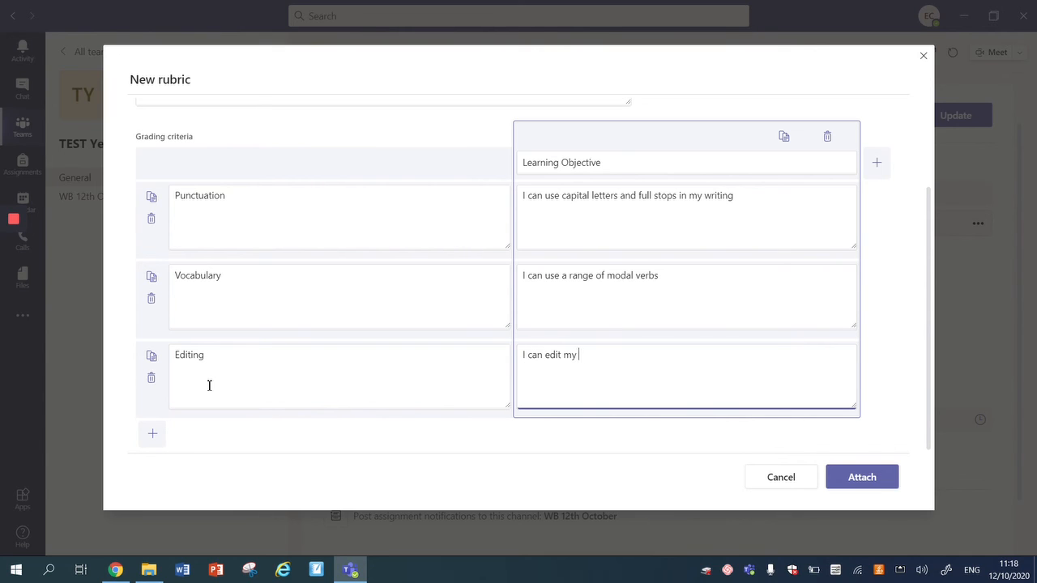
pyautogui.write('work and make appropri')
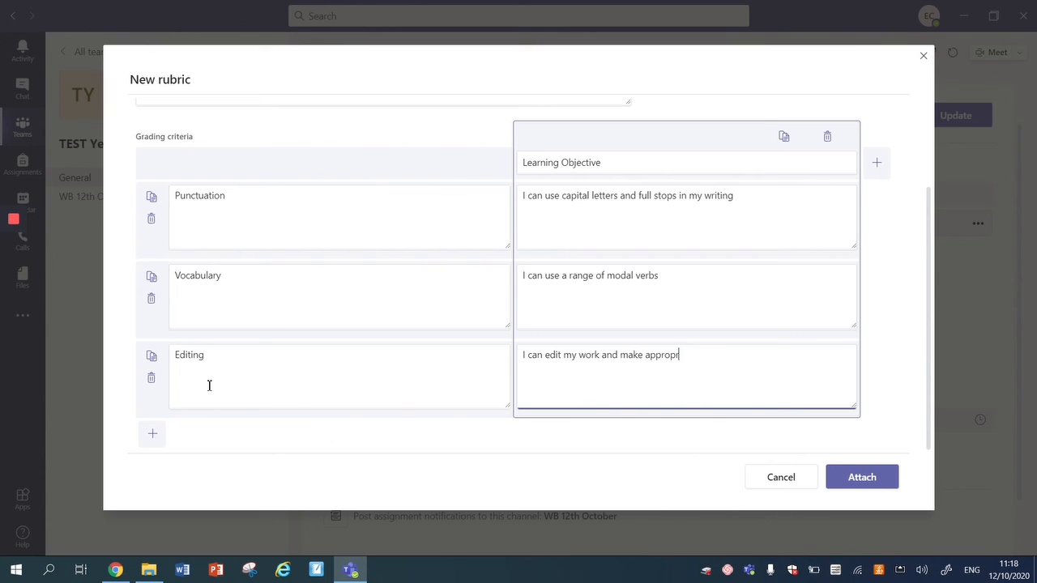
pyautogui.write('riate improvements')
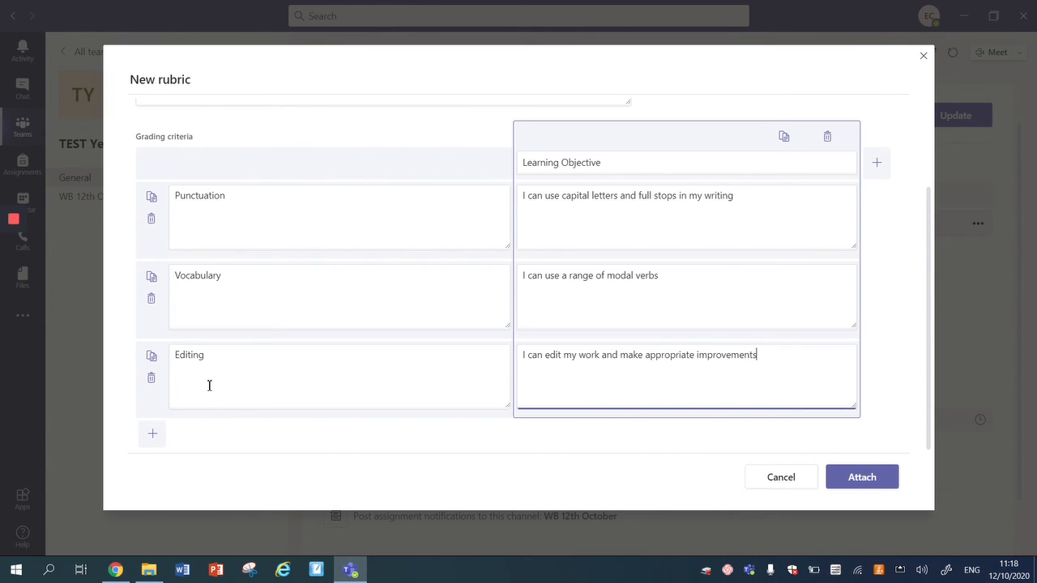
pyautogui.scroll(3)
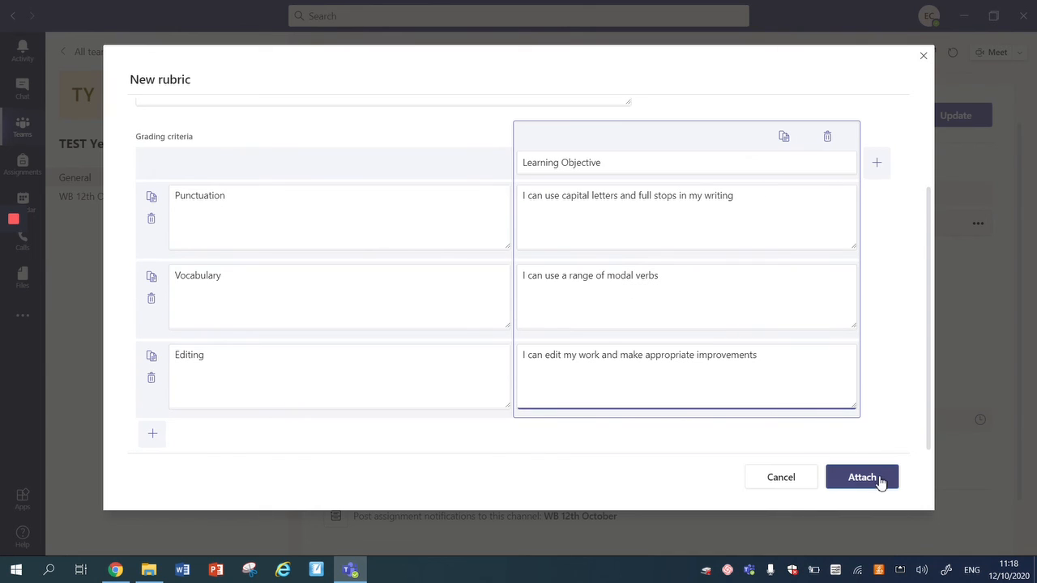
# Step: Attach the Persuasive Letter Rubric, preview its three rows, and close the preview
pyautogui.click(861, 477)
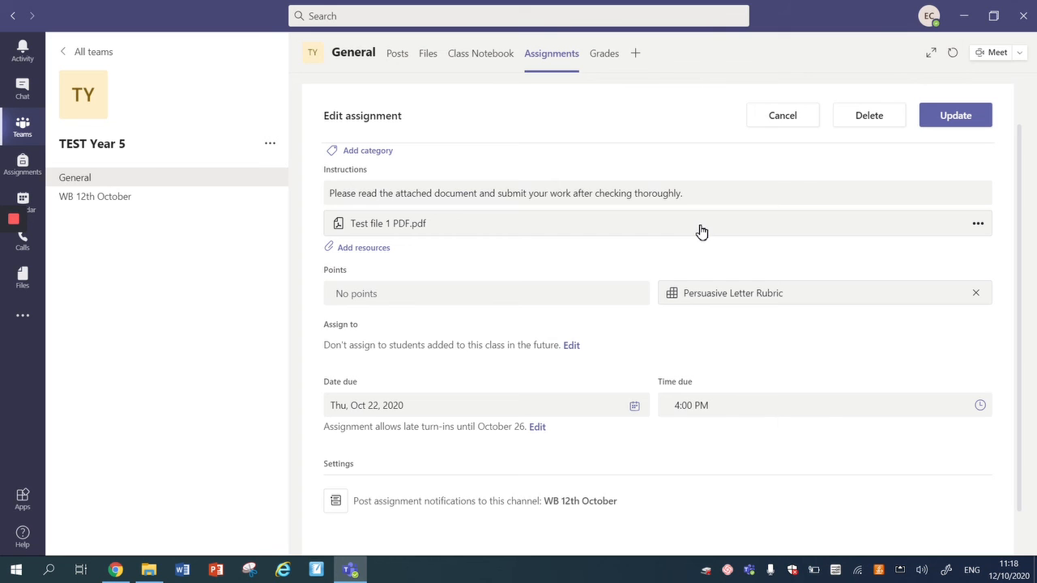
pyautogui.moveTo(569, 324)
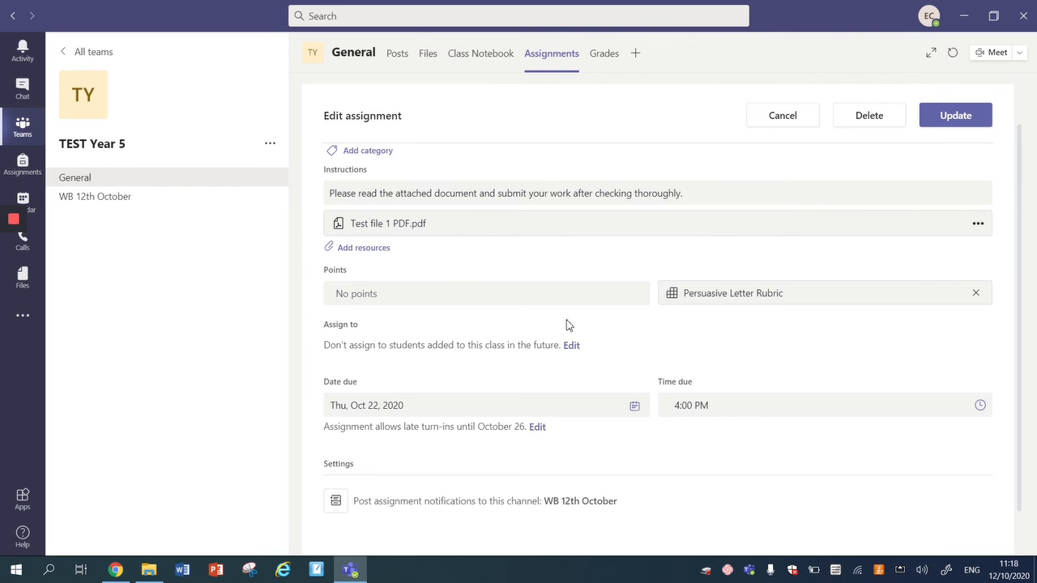
pyautogui.moveTo(696, 298)
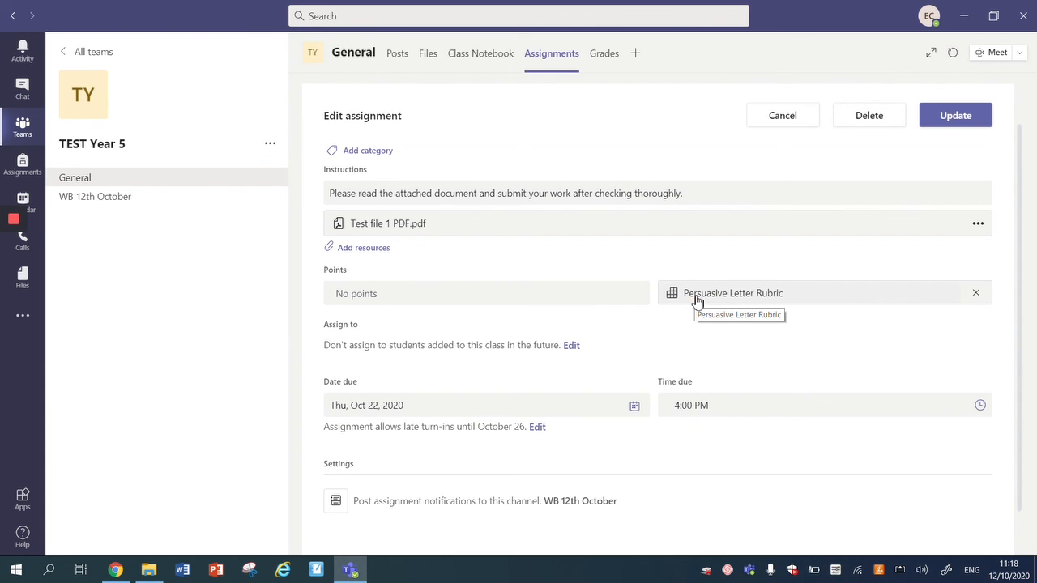
pyautogui.click(732, 293)
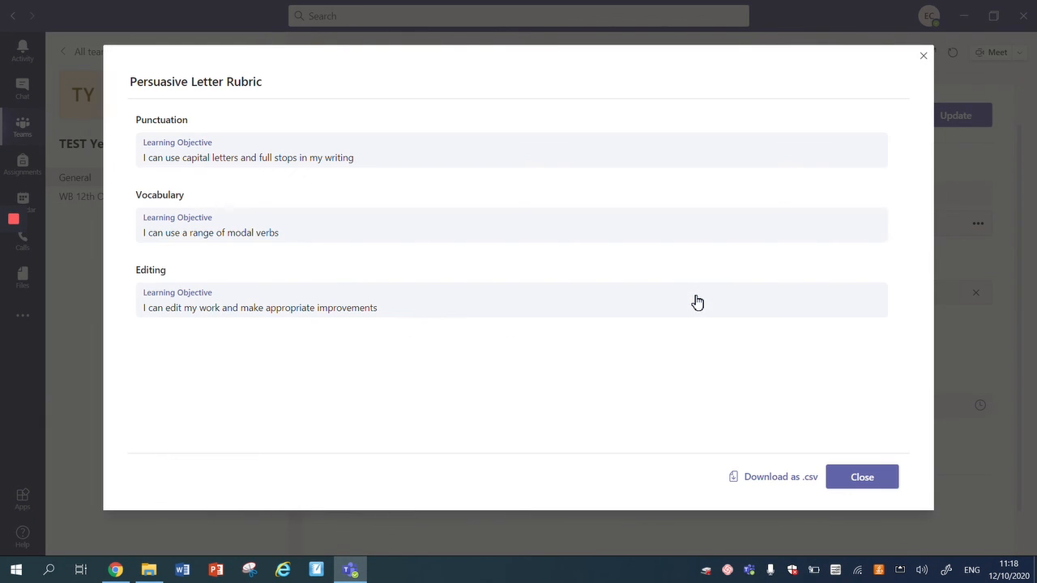
pyautogui.moveTo(173, 146)
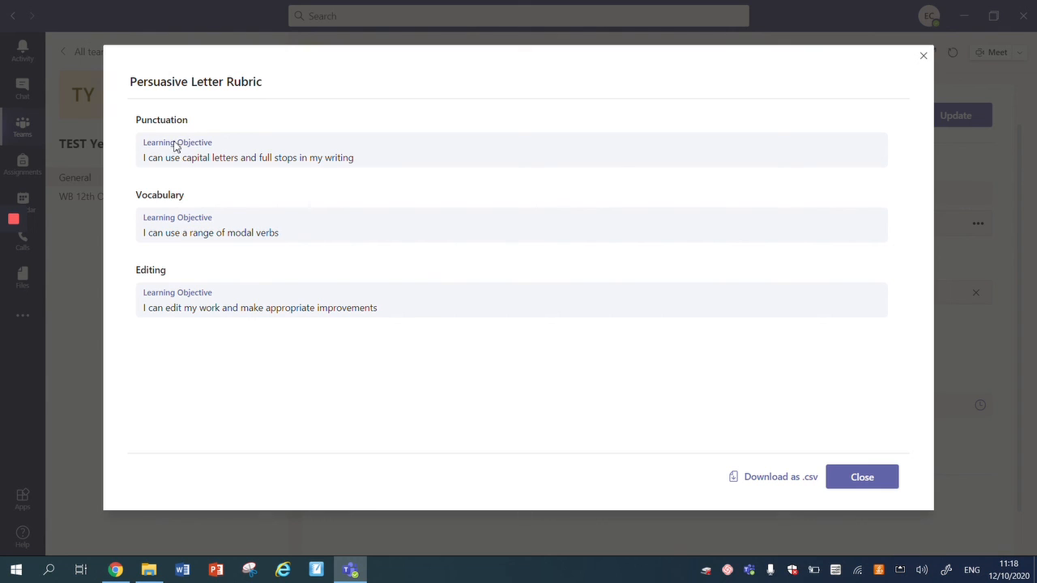
pyautogui.moveTo(277, 157)
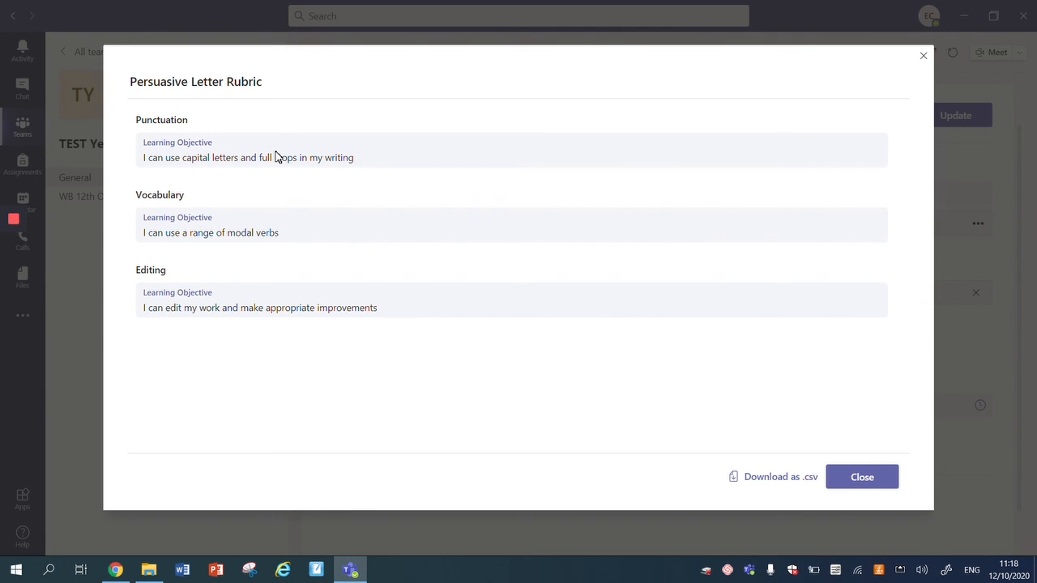
pyautogui.moveTo(211, 305)
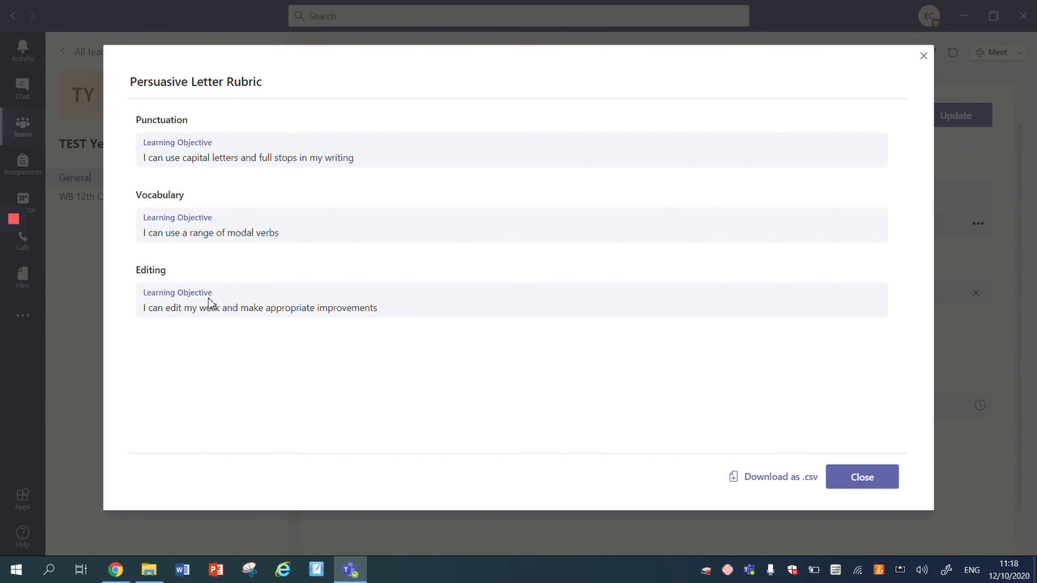
pyautogui.click(862, 477)
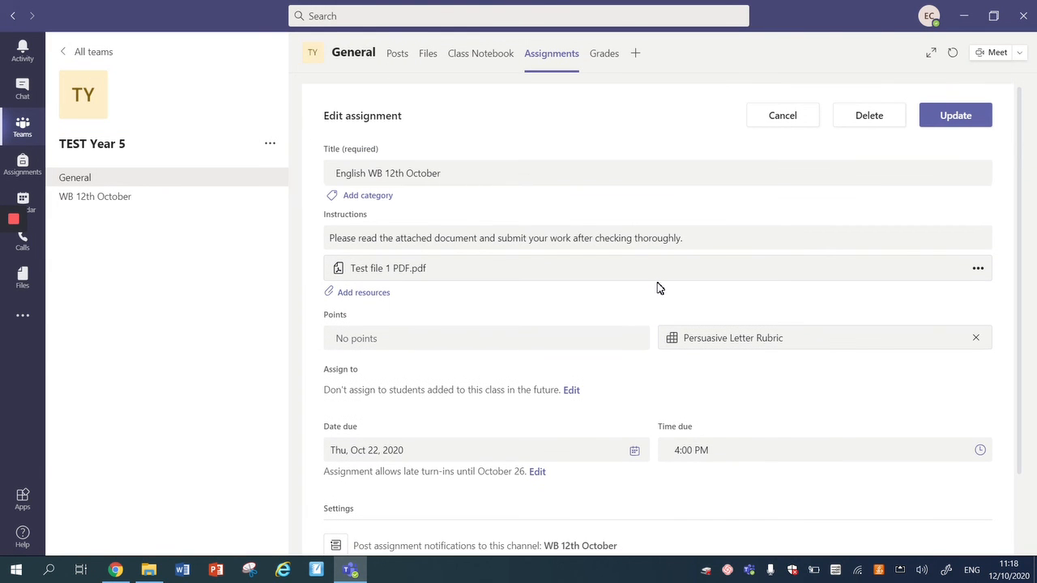
pyautogui.moveTo(885, 221)
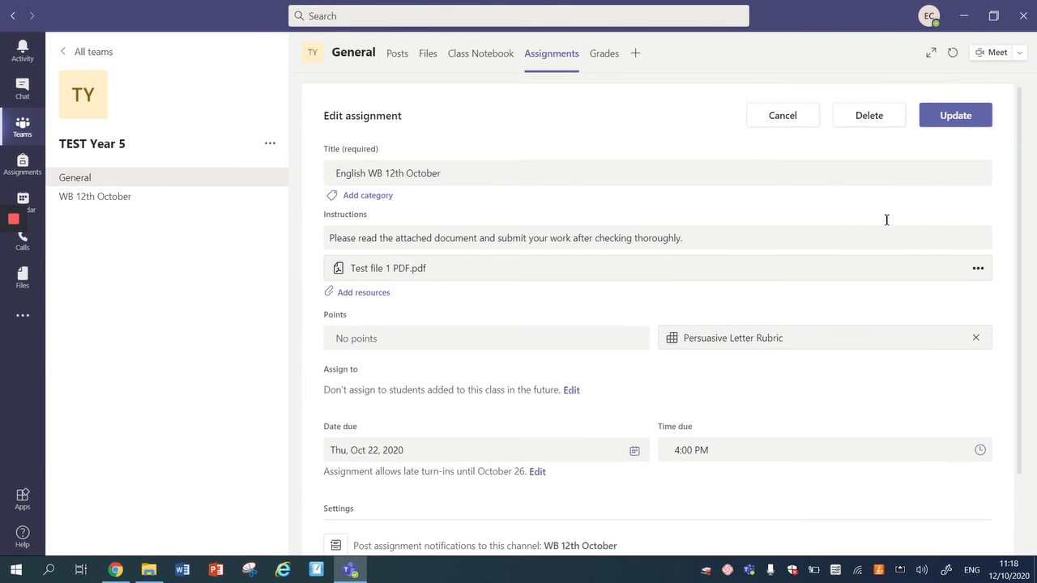
# Step: Update the assignment so it saves with the rubric and shows the submissions list
pyautogui.click(956, 115)
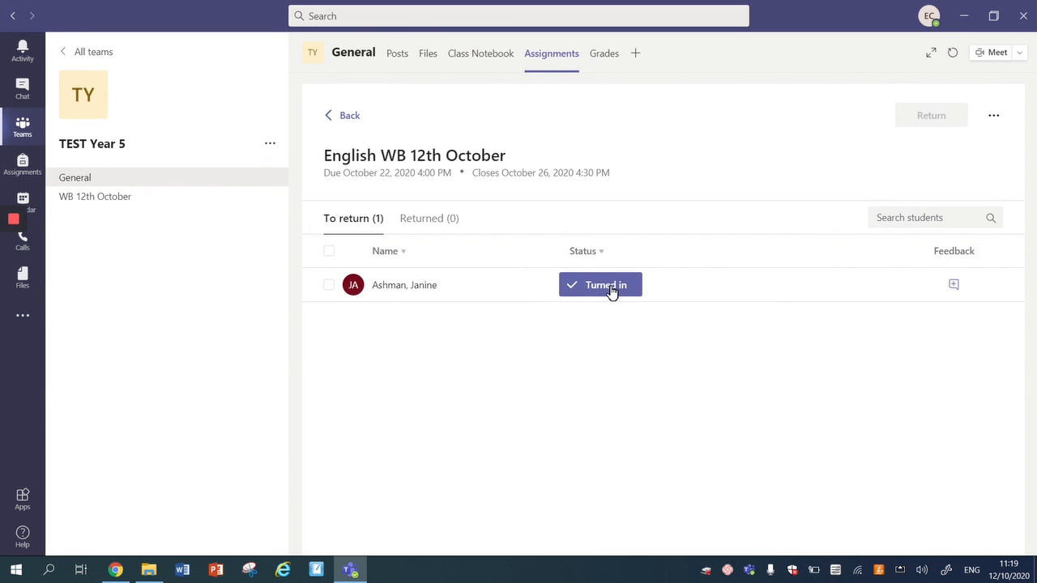
pyautogui.moveTo(447, 473)
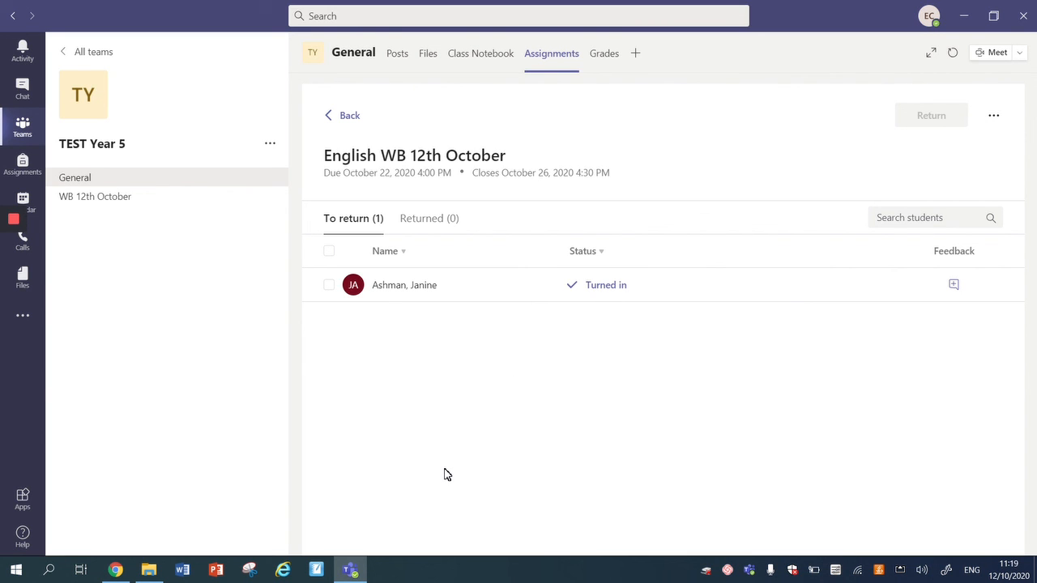
pyautogui.moveTo(194, 305)
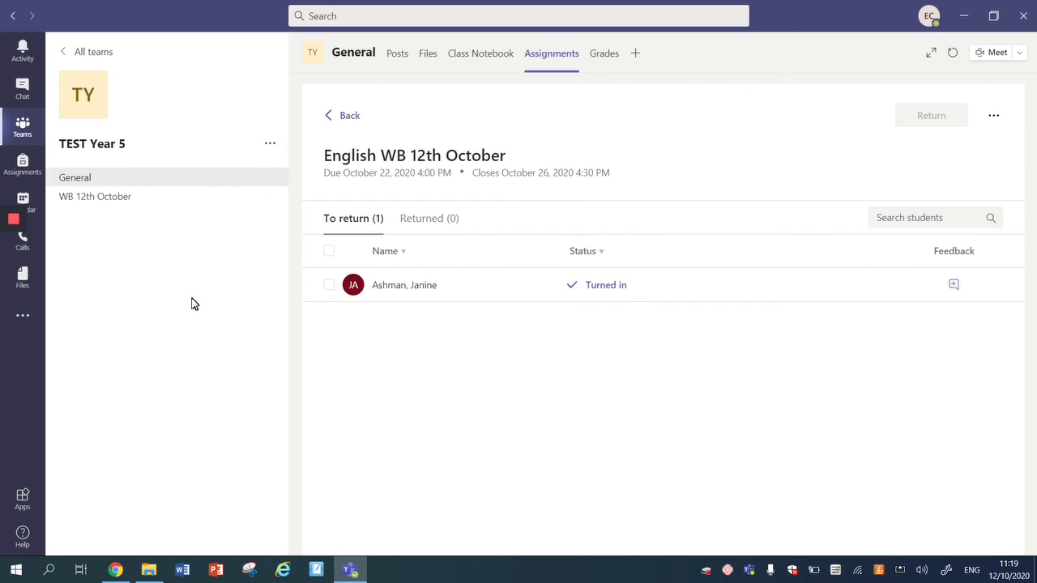